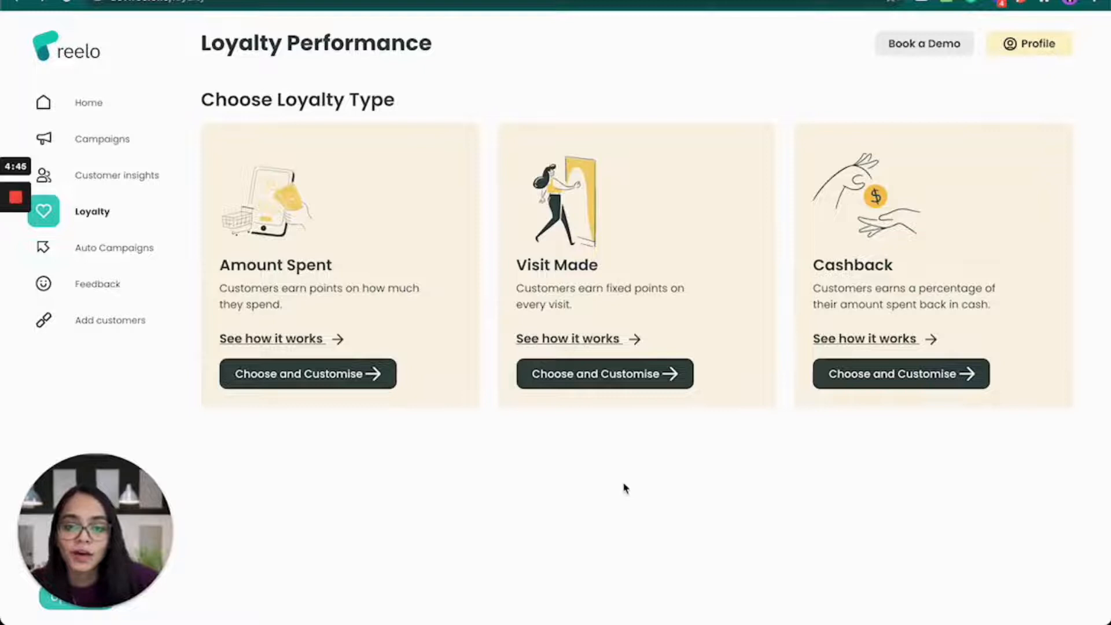
{"action": "mouse_move", "coordinate": [409, 351]}
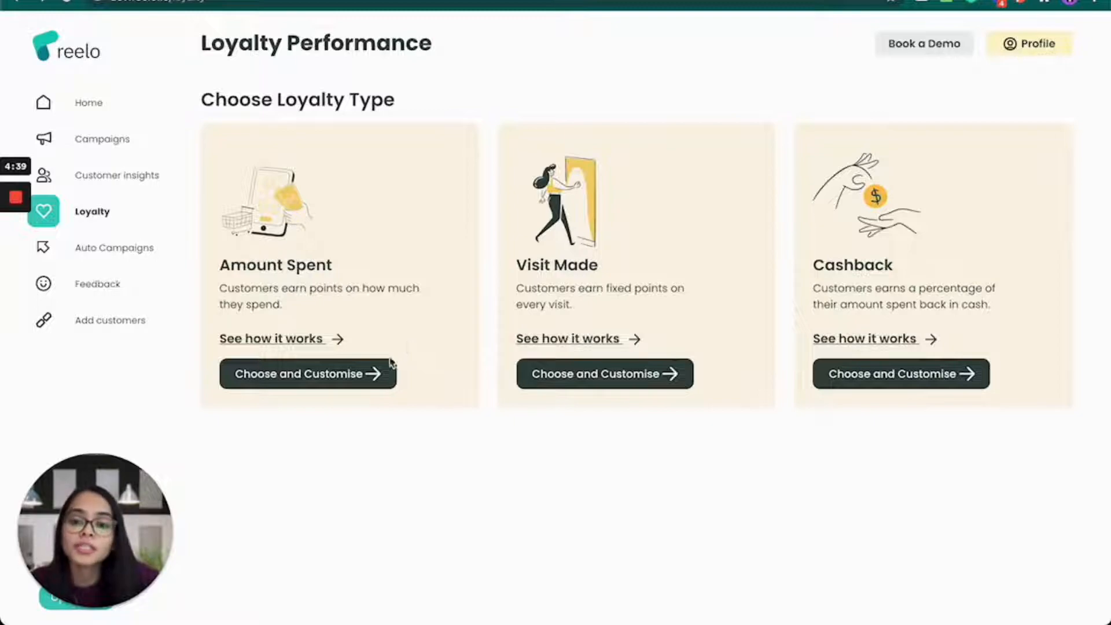
Step: Customise an Amount Spent program, set the burger photo as banner and begin choosing a gold theme colour
{"action": "left_click", "coordinate": [308, 374]}
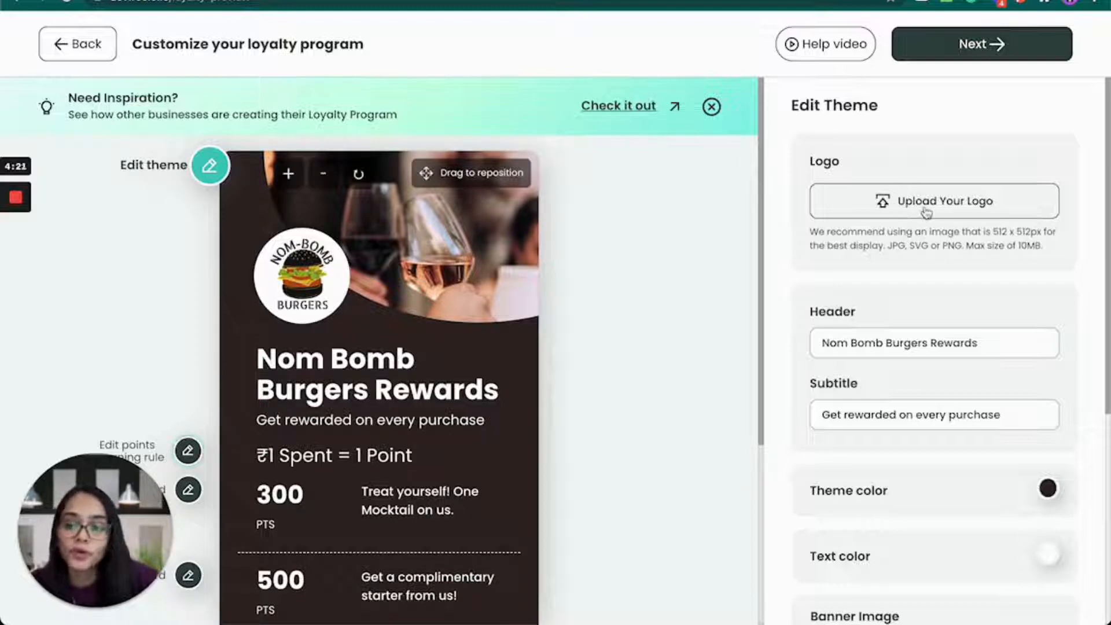
{"action": "scroll", "scroll_direction": "down", "scroll_amount": 3}
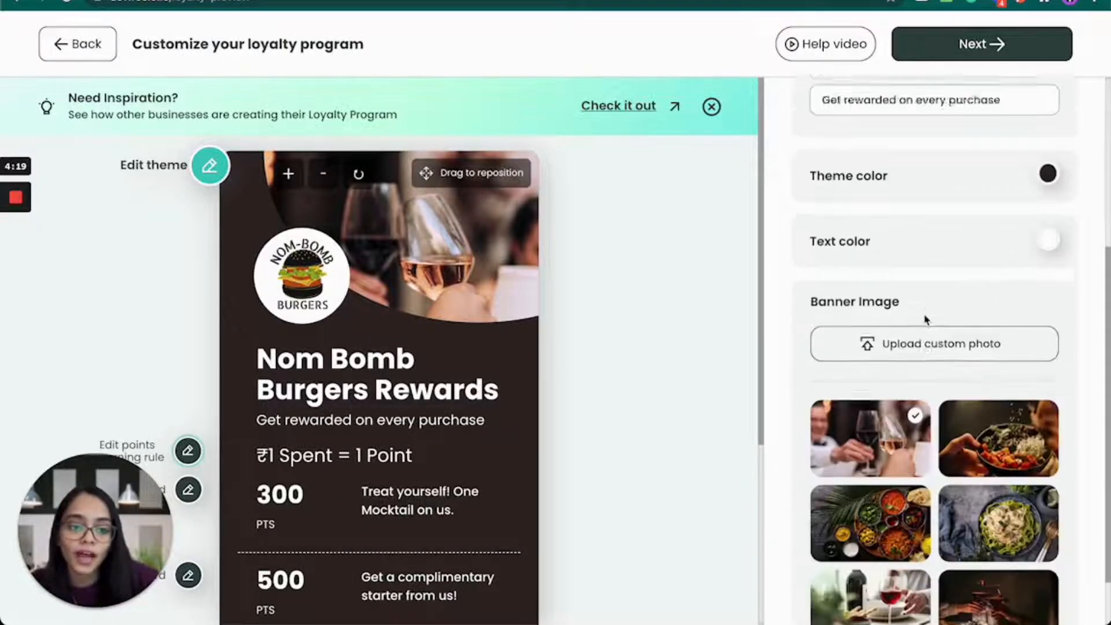
{"action": "scroll", "scroll_direction": "down", "scroll_amount": 3}
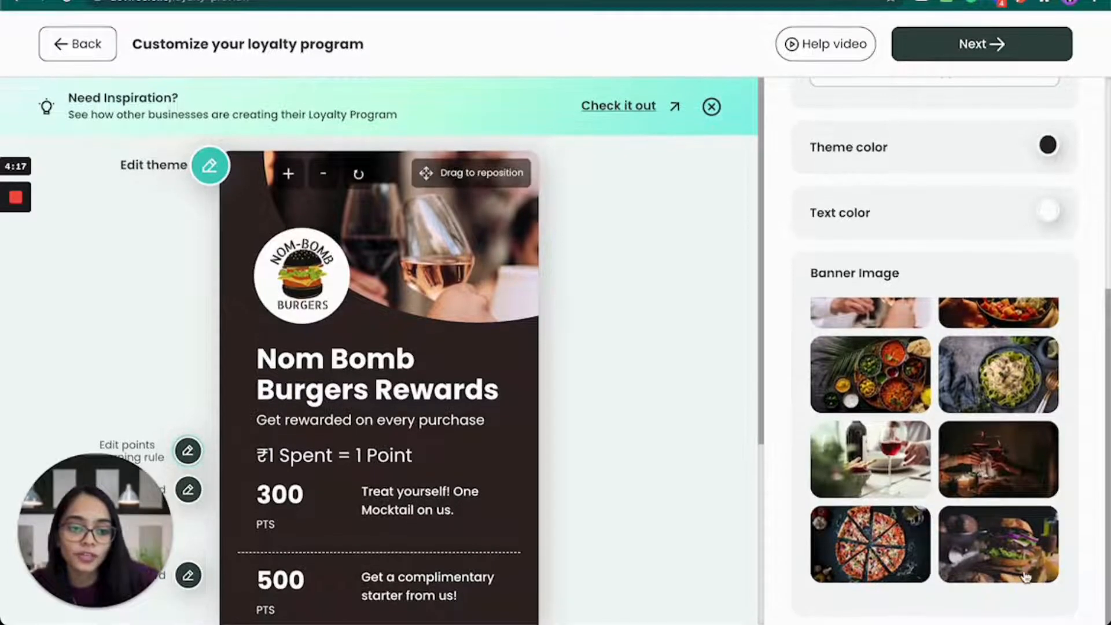
{"action": "left_click", "coordinate": [998, 543]}
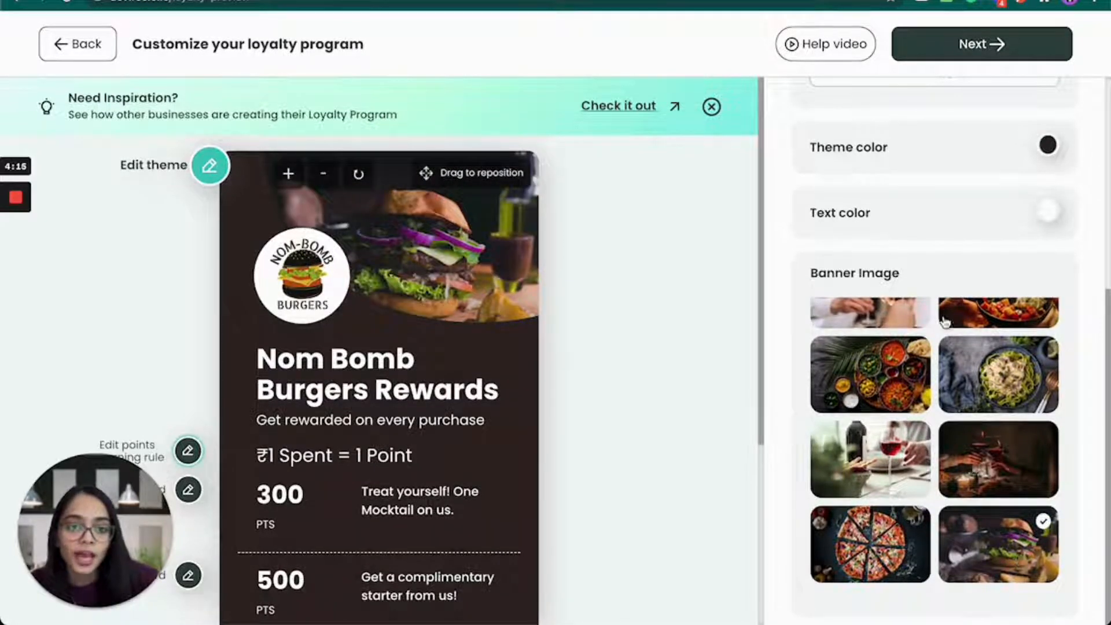
{"action": "left_click", "coordinate": [1047, 145]}
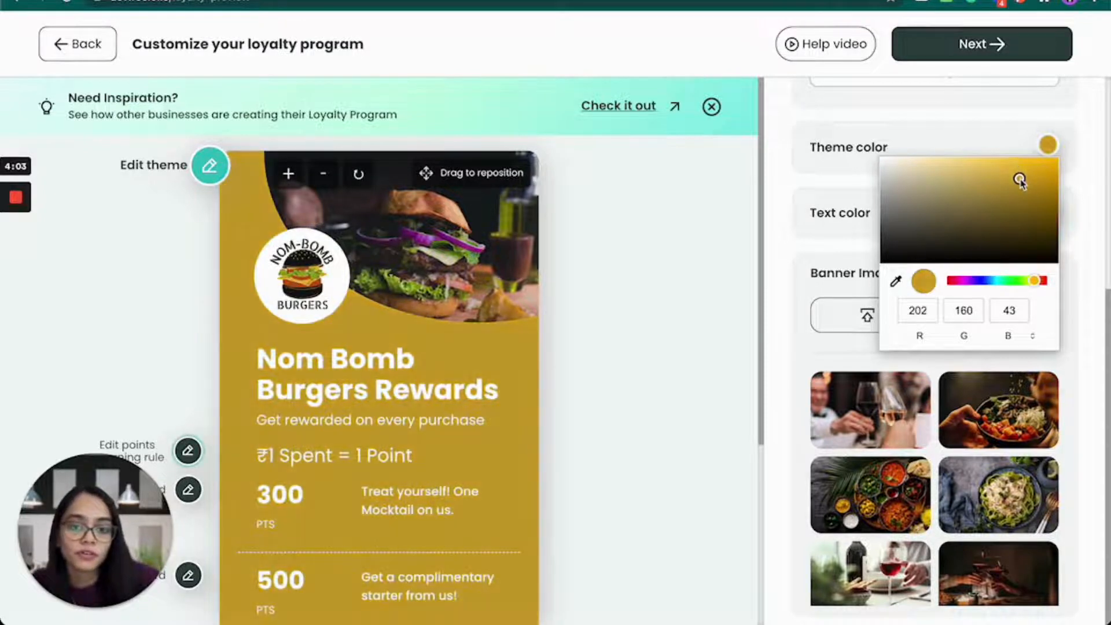
Step: Fine-tune the gold theme colour and set the card text to dark red-brown (45, 6, 6)
{"action": "left_click_drag", "start_coordinate": [1021, 181], "coordinate": [999, 174]}
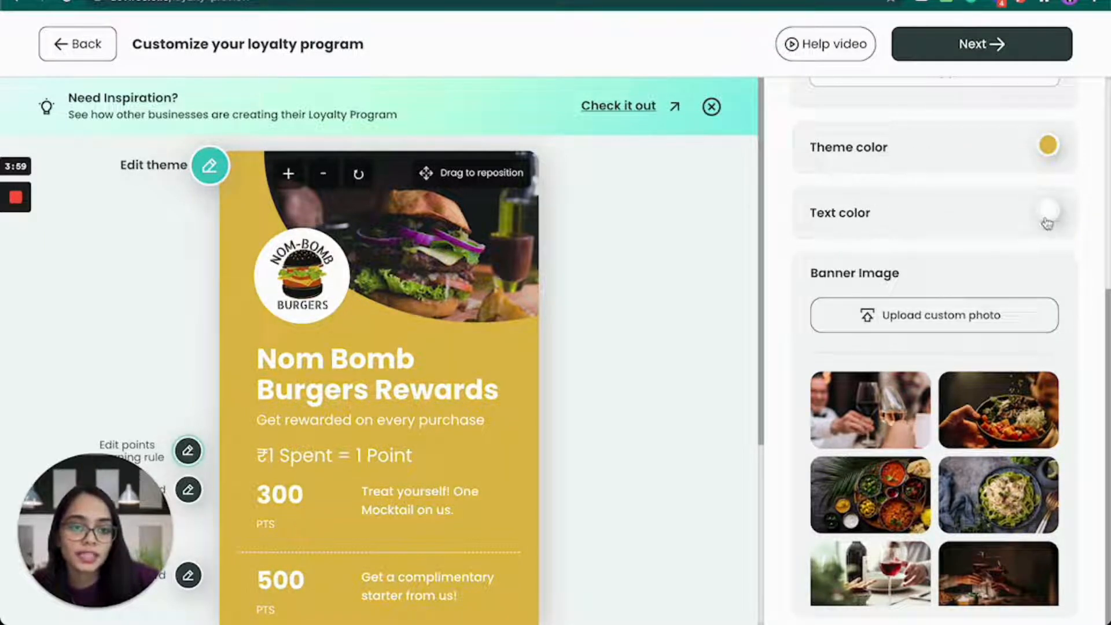
{"action": "left_click", "coordinate": [1047, 212]}
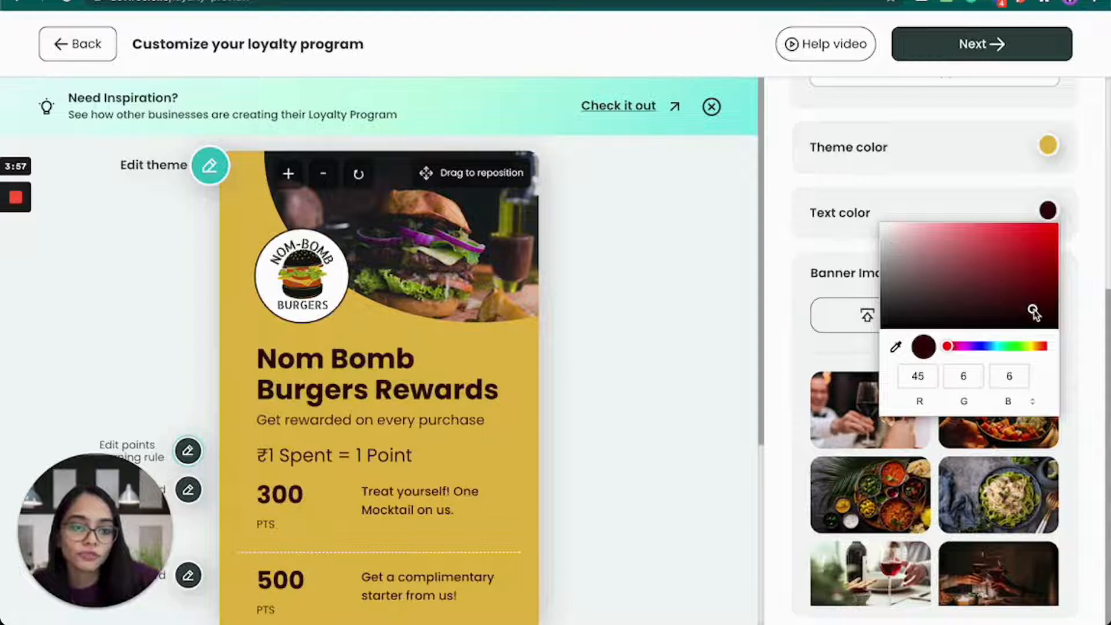
{"action": "left_click", "coordinate": [652, 319]}
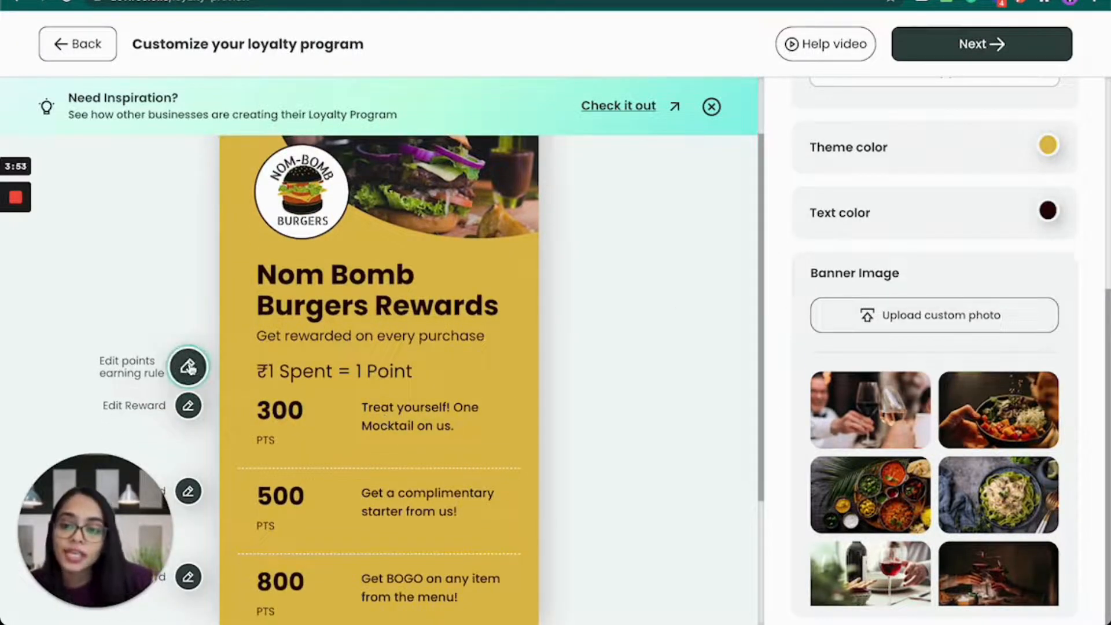
Step: Bring up the points earning rule editor showing 1 point per Rs.1 spent
{"action": "left_click", "coordinate": [188, 366]}
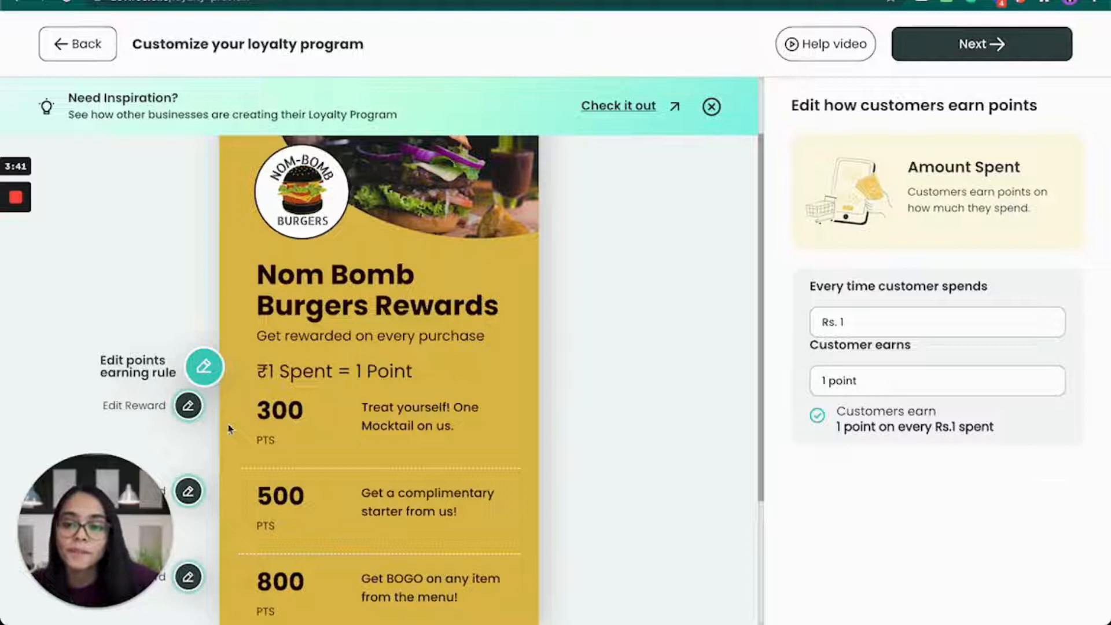
Step: Rename the 300-point reward from Mocktail to Wedges
{"action": "left_click", "coordinate": [189, 405]}
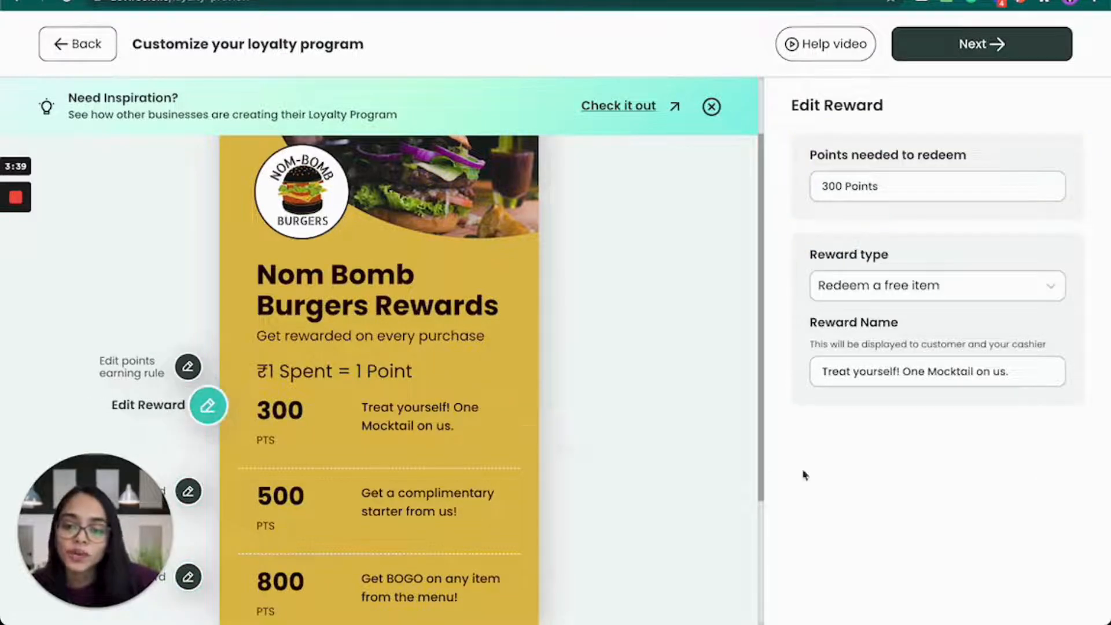
{"action": "mouse_move", "coordinate": [853, 514]}
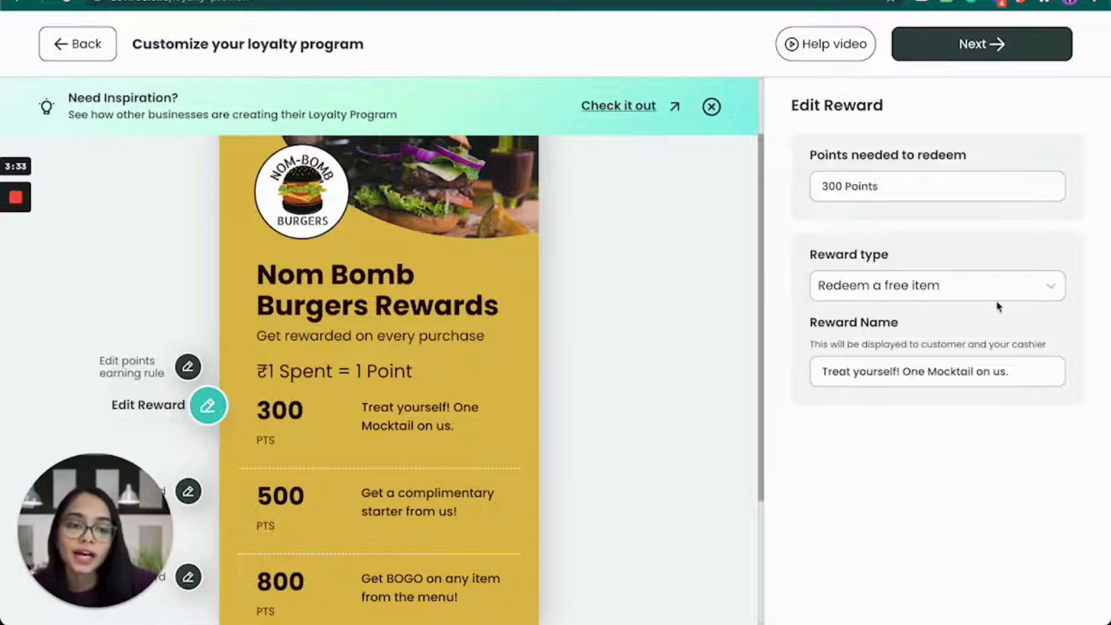
{"action": "mouse_move", "coordinate": [1014, 292]}
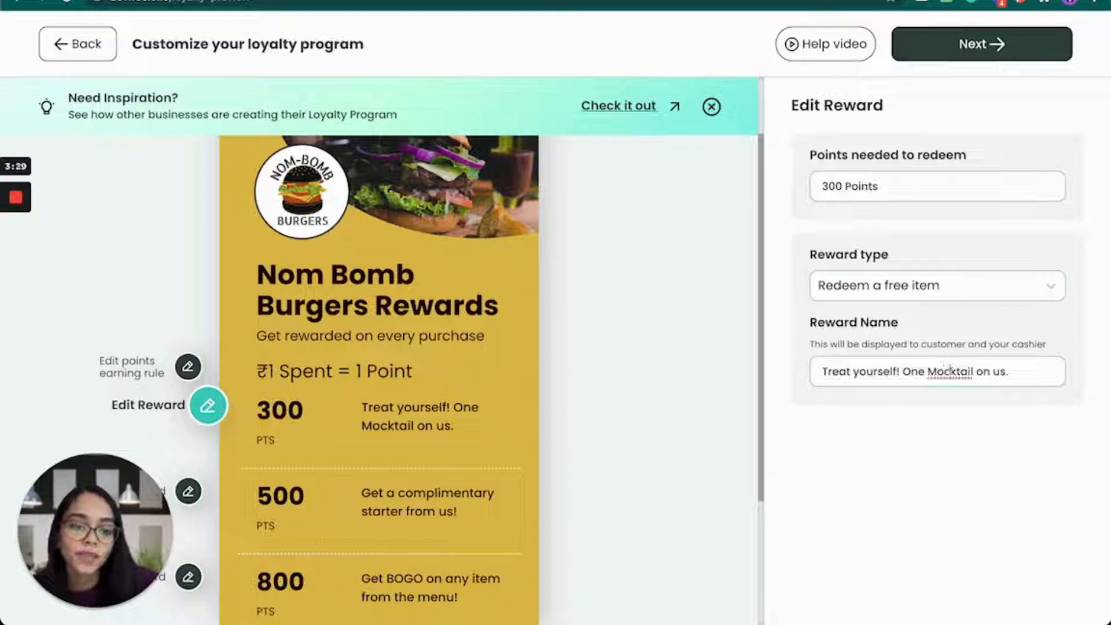
{"action": "double_click", "coordinate": [950, 372]}
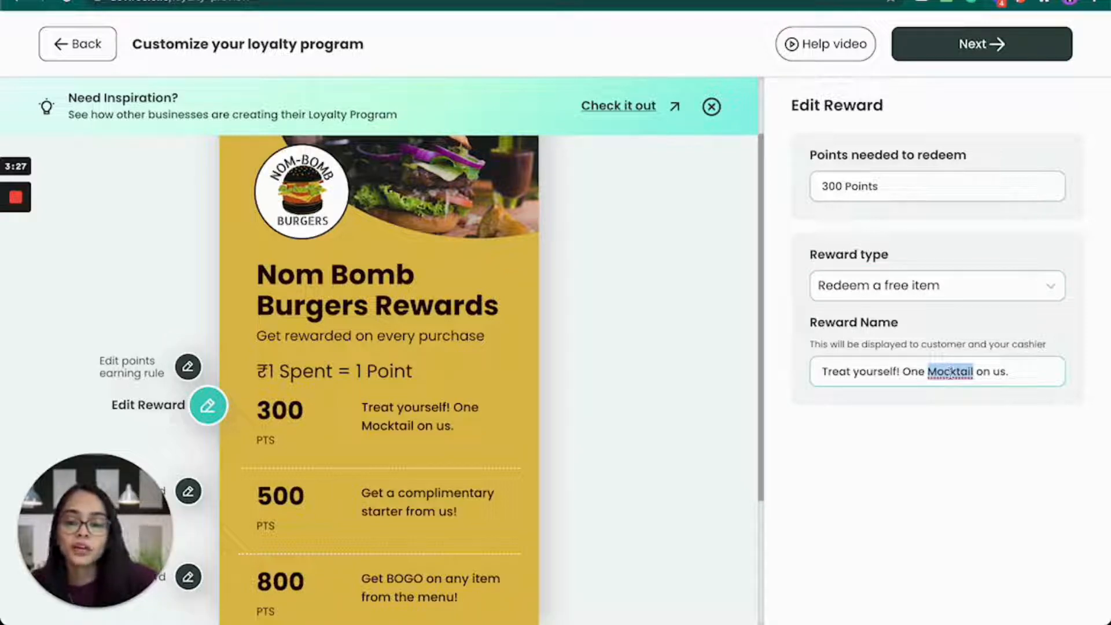
{"action": "type", "text": "Wedges"}
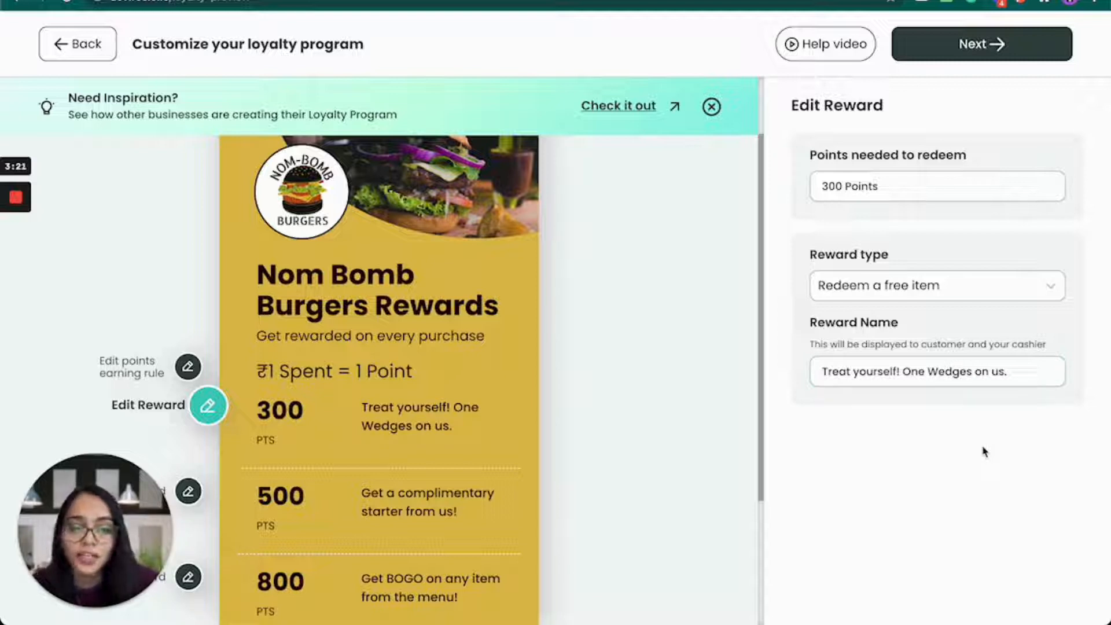
{"action": "scroll", "scroll_direction": "down", "scroll_amount": 3}
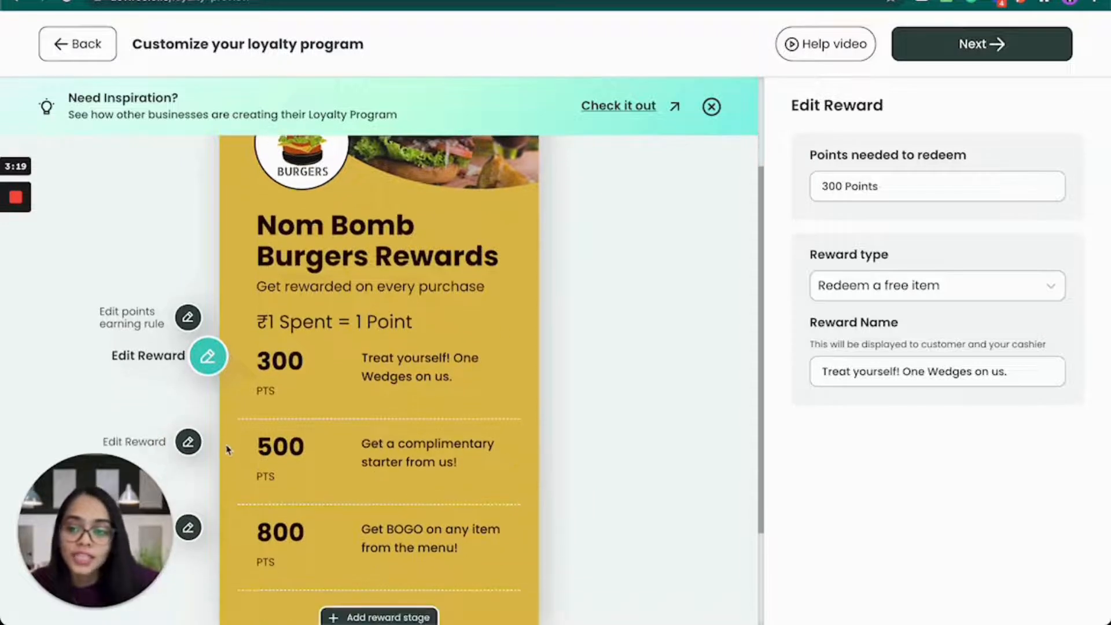
Step: Set the second reward to 600 points as a 10% discount on the entire purchase
{"action": "left_click", "coordinate": [187, 441]}
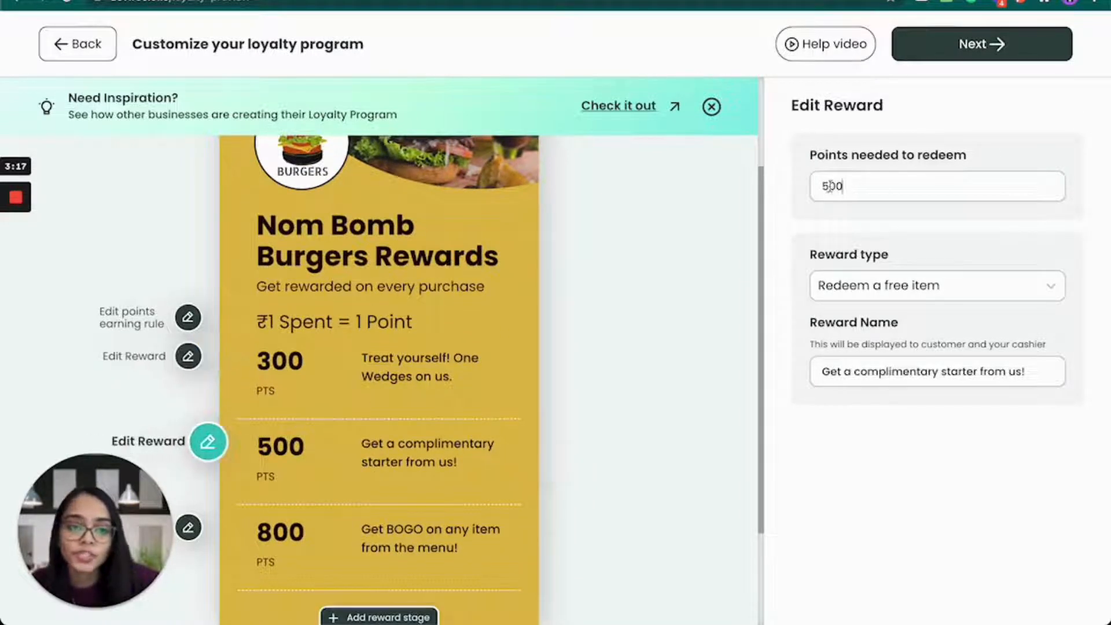
{"action": "type", "text": "600"}
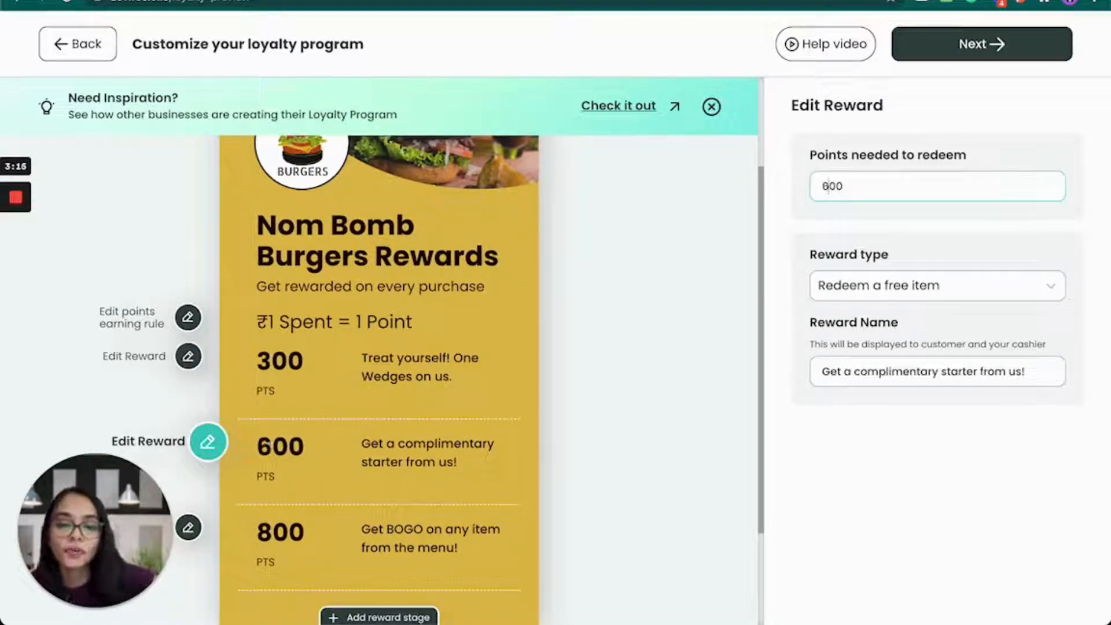
{"action": "left_click", "coordinate": [935, 286]}
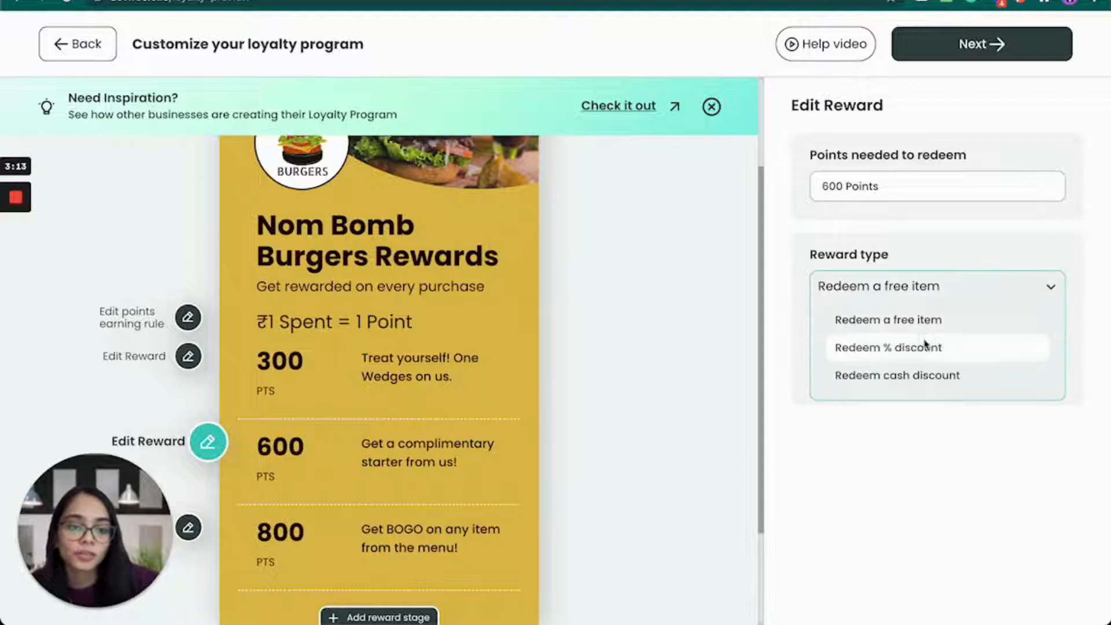
{"action": "left_click", "coordinate": [898, 375]}
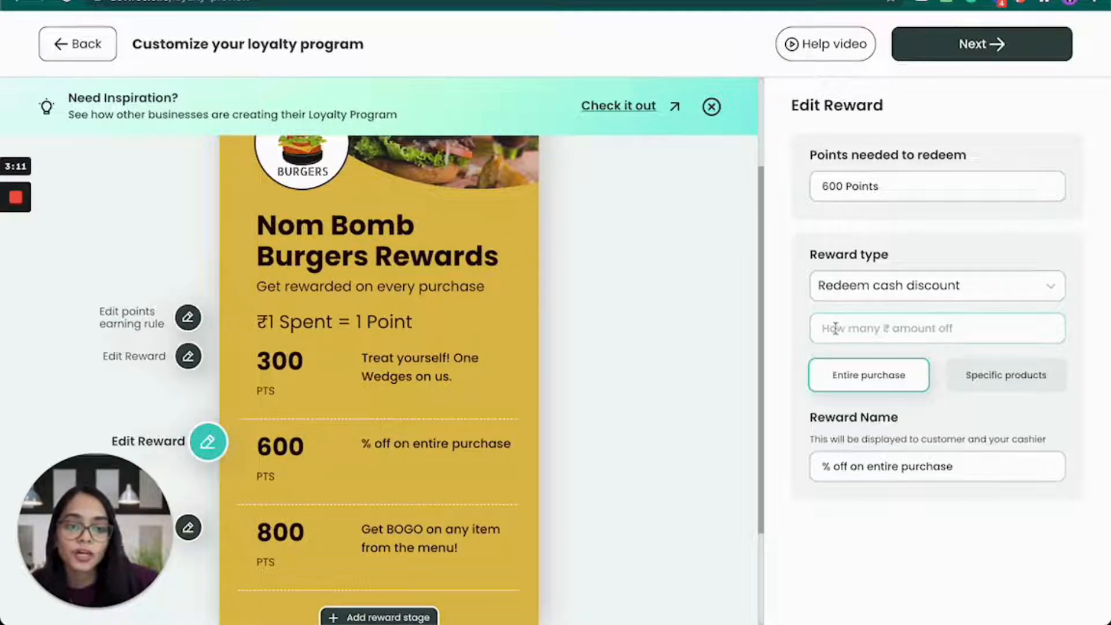
{"action": "left_click", "coordinate": [936, 285]}
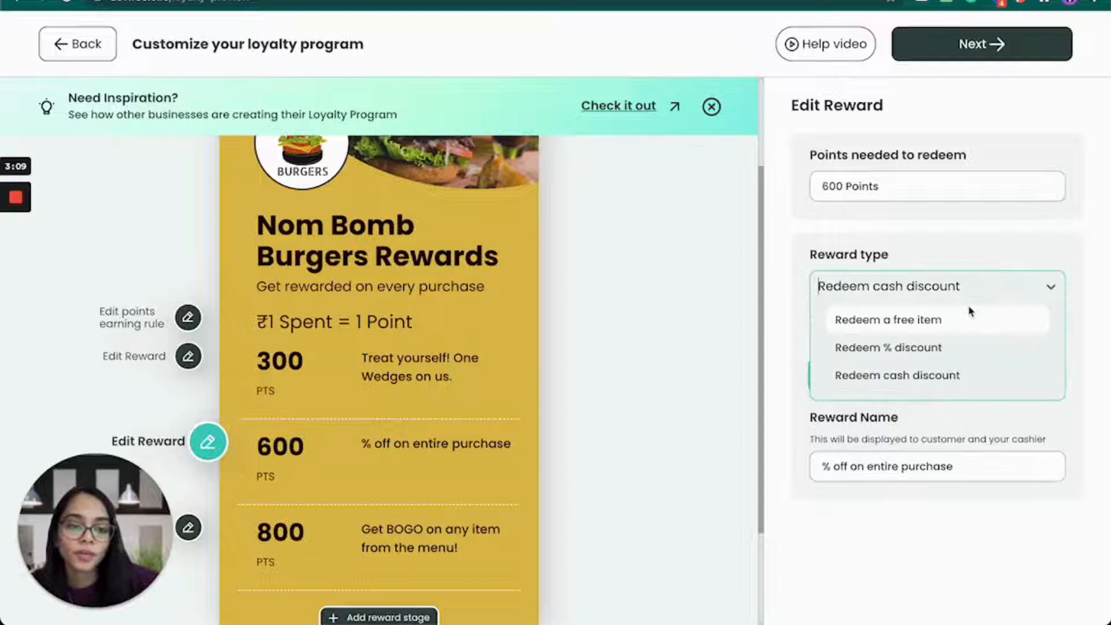
{"action": "left_click", "coordinate": [888, 347]}
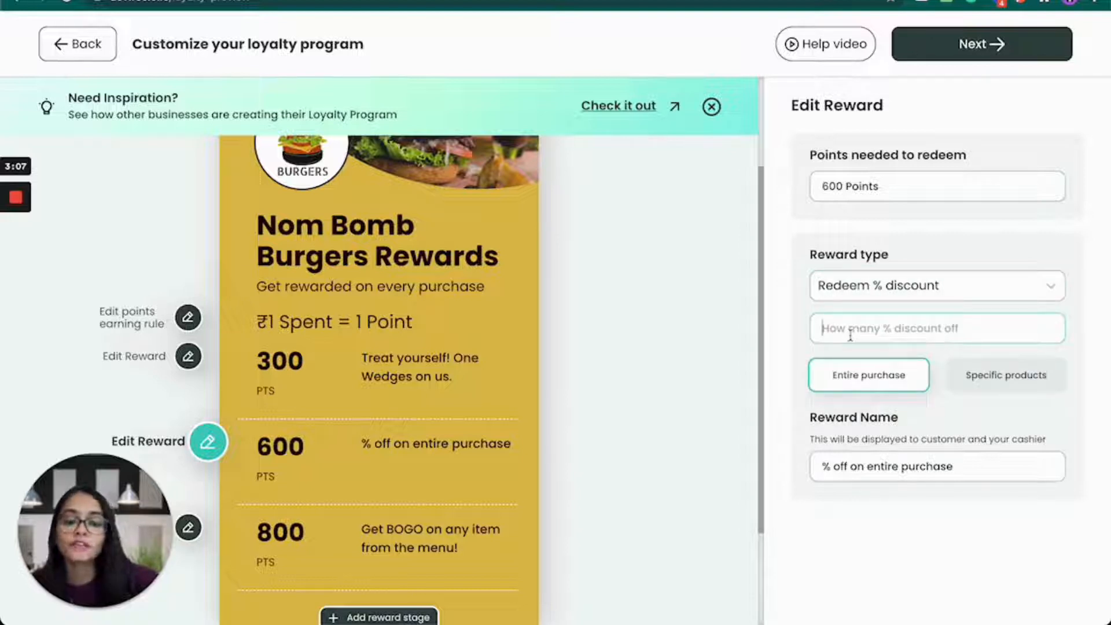
{"action": "type", "text": "10%"}
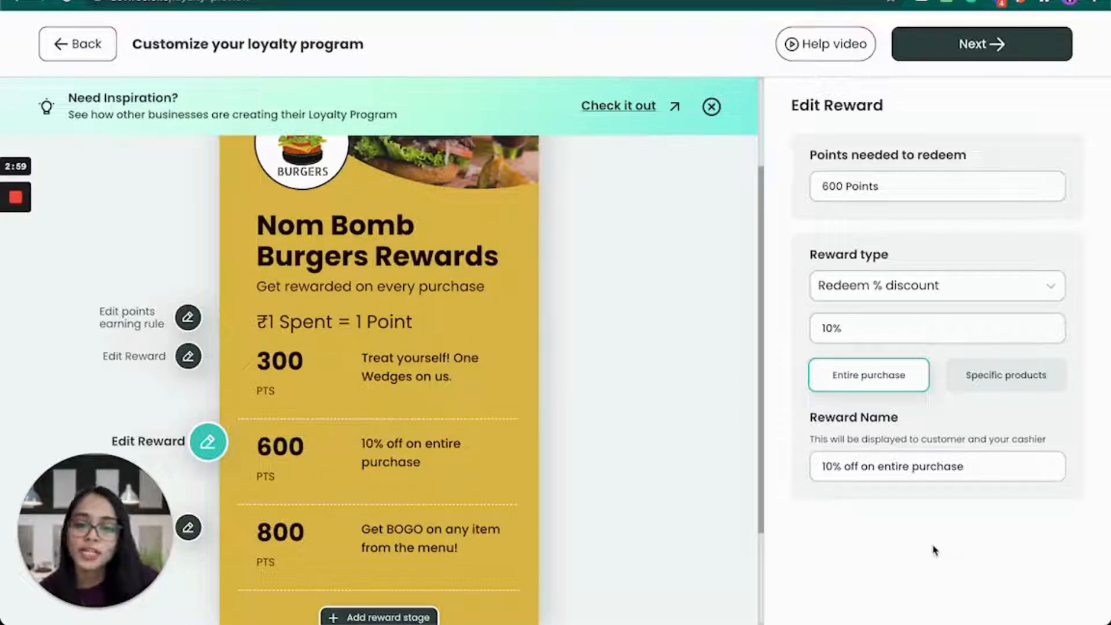
{"action": "scroll", "scroll_direction": "down", "scroll_amount": 3}
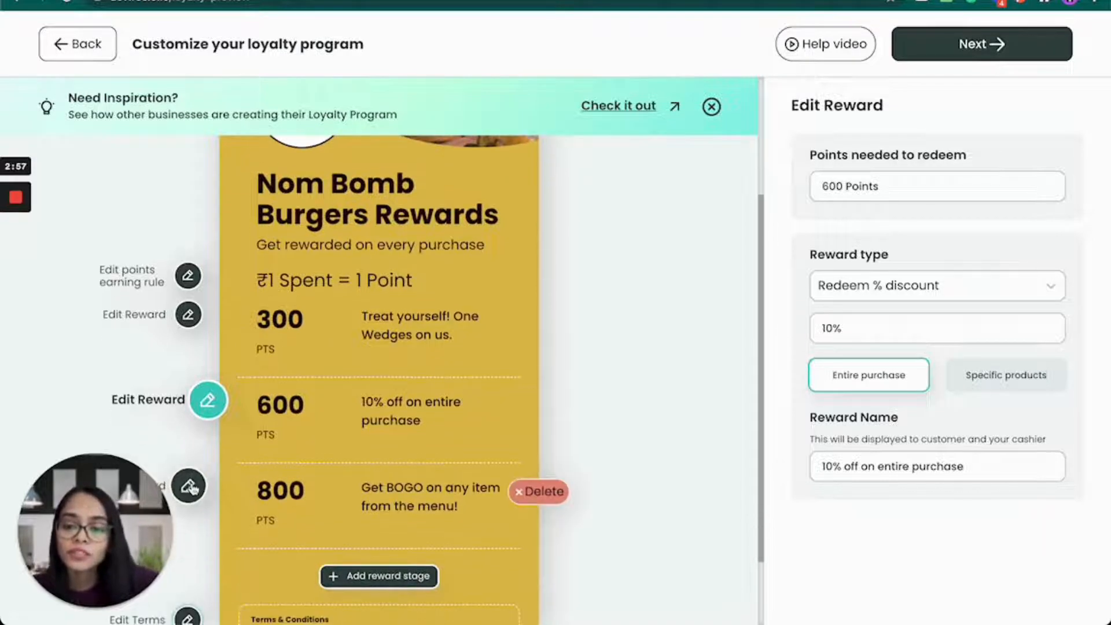
Step: Set the third reward to 1200 points as a ₹101 cash discount on the entire purchase
{"action": "left_click", "coordinate": [207, 485]}
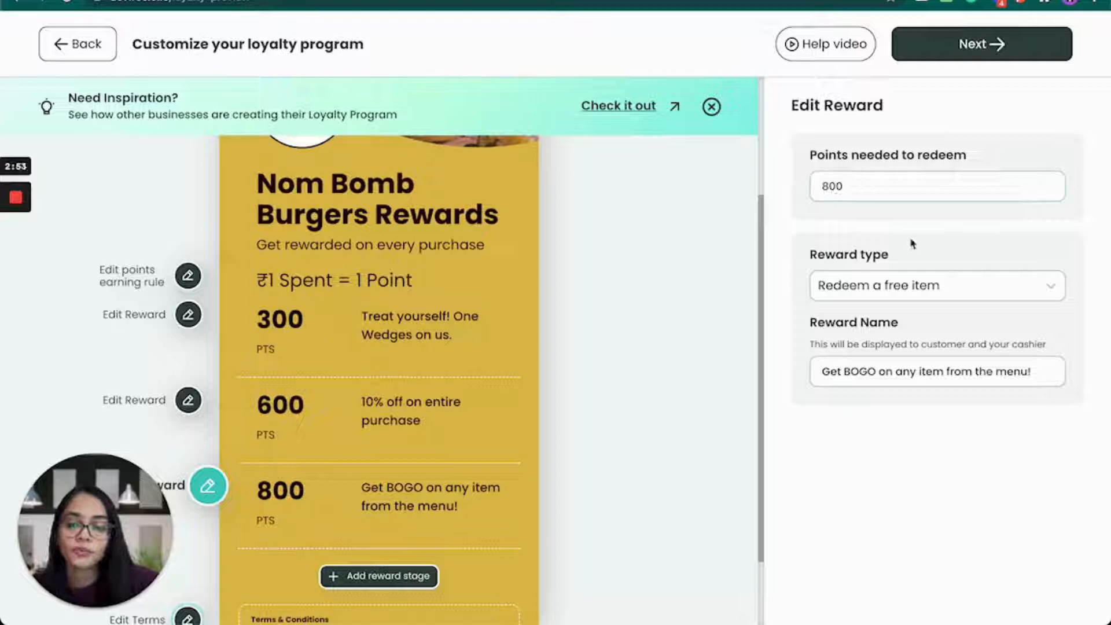
{"action": "type", "text": "1200 Points"}
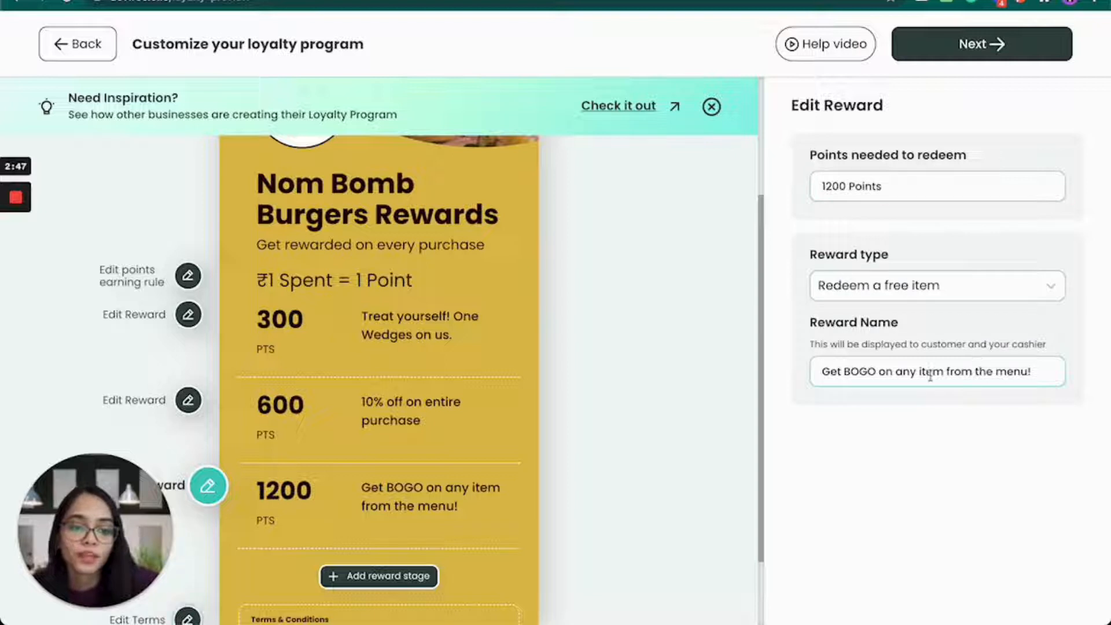
{"action": "left_click", "coordinate": [936, 286]}
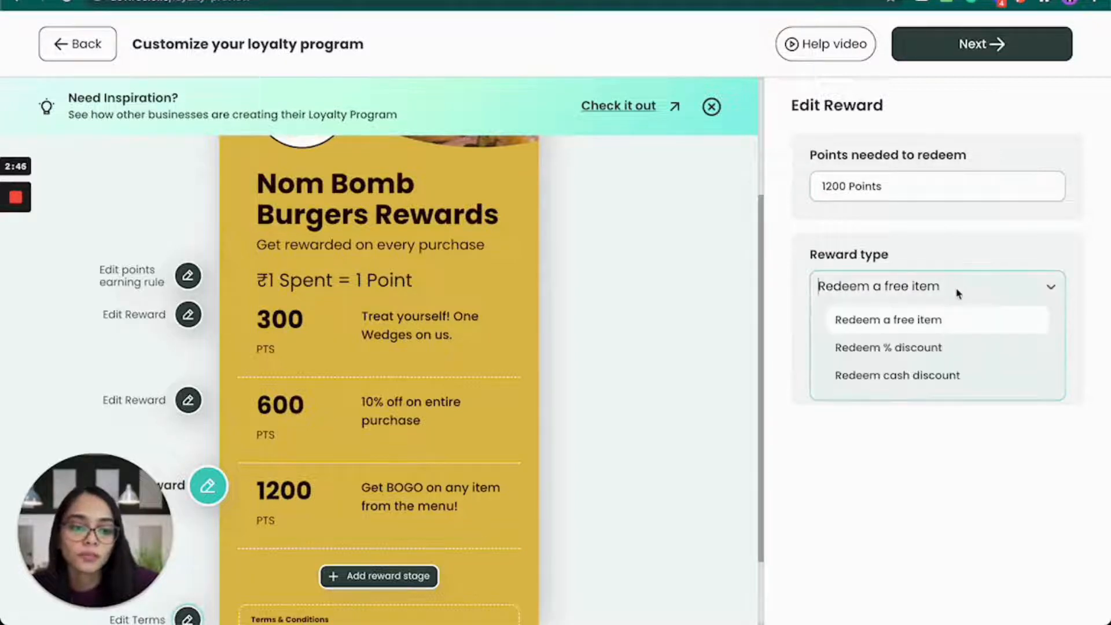
{"action": "left_click", "coordinate": [897, 375]}
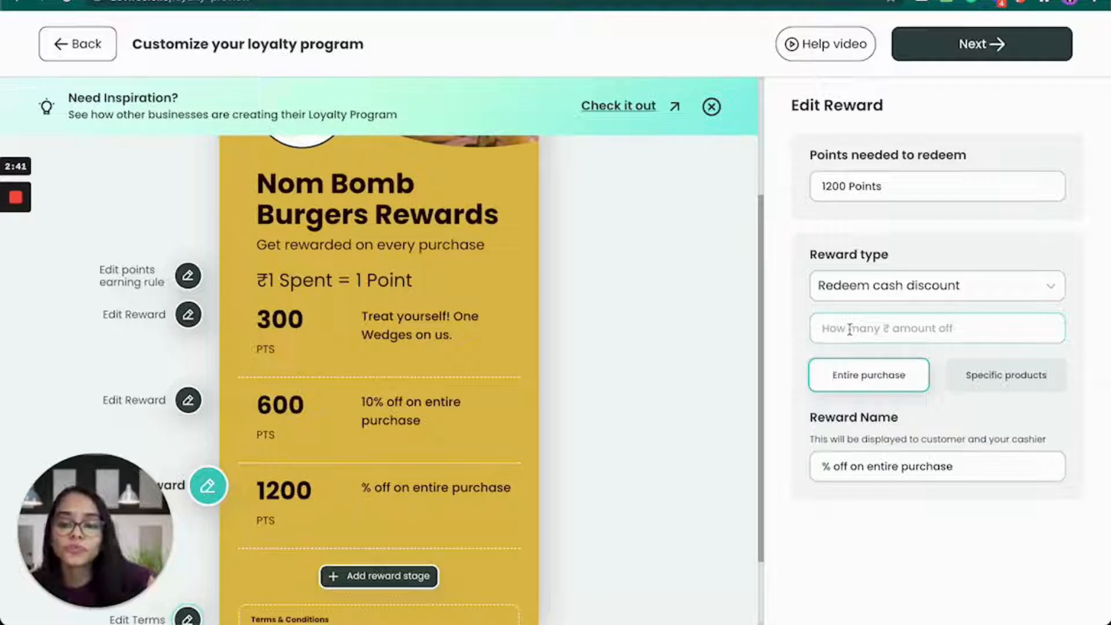
{"action": "type", "text": "101"}
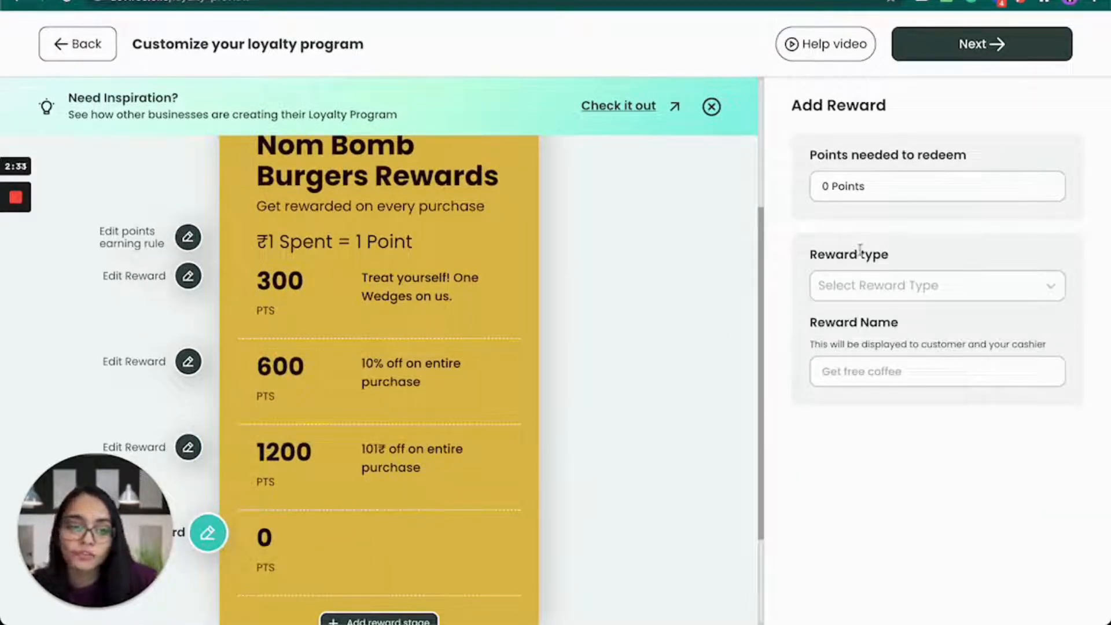
Step: Set the fourth reward to 2500 points as a free-item BOGO on any menu item
{"action": "type", "text": "100"}
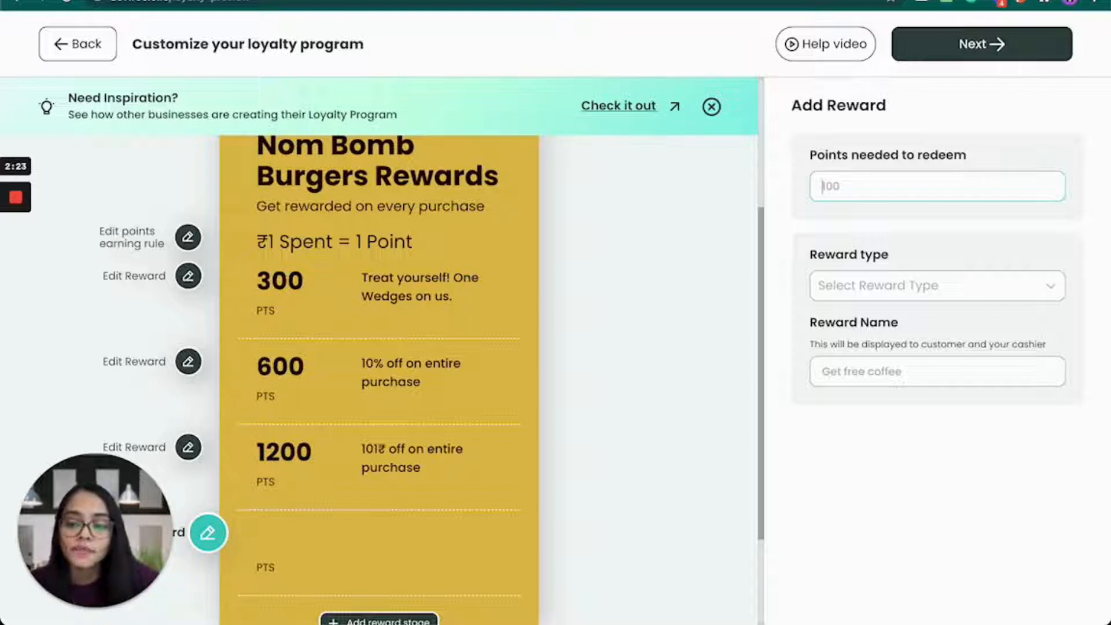
{"action": "type", "text": "2500"}
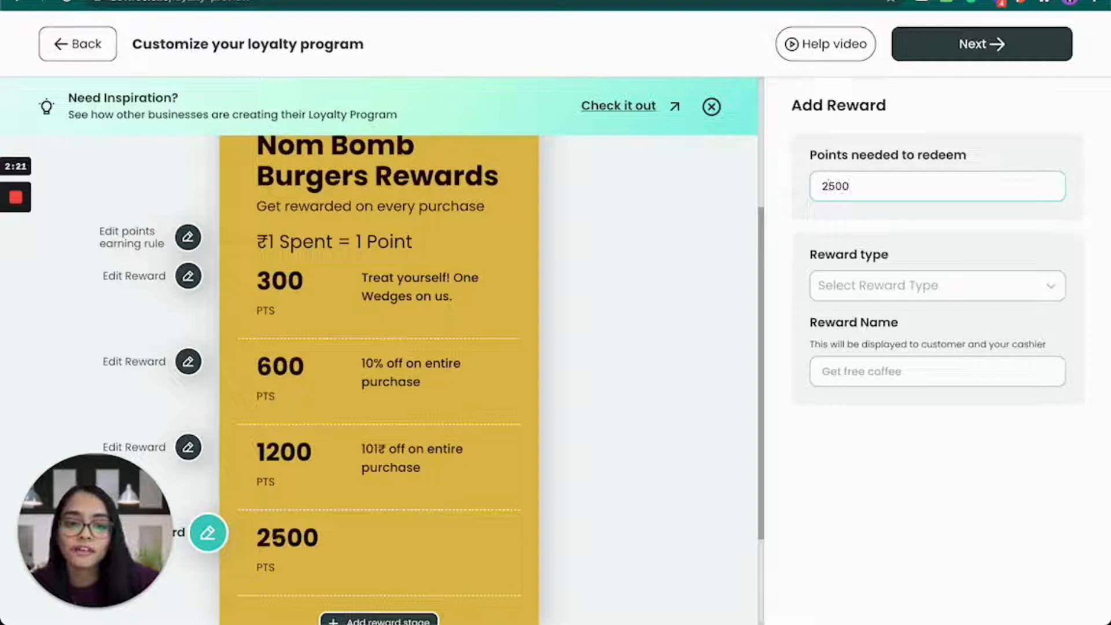
{"action": "left_click", "coordinate": [936, 286]}
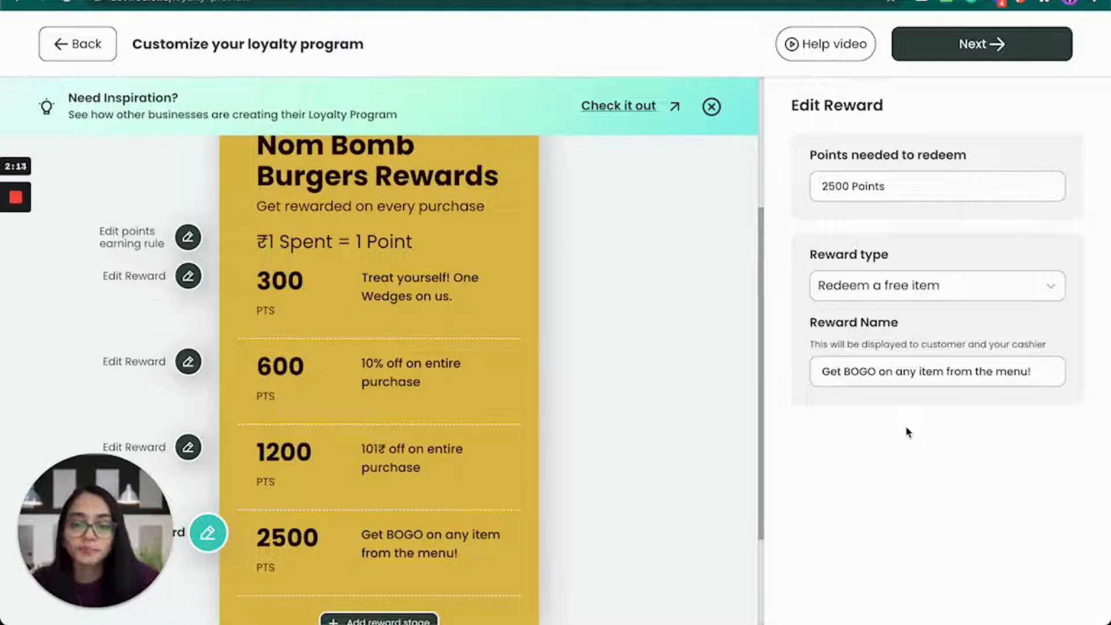
{"action": "scroll", "scroll_direction": "down", "scroll_amount": 3}
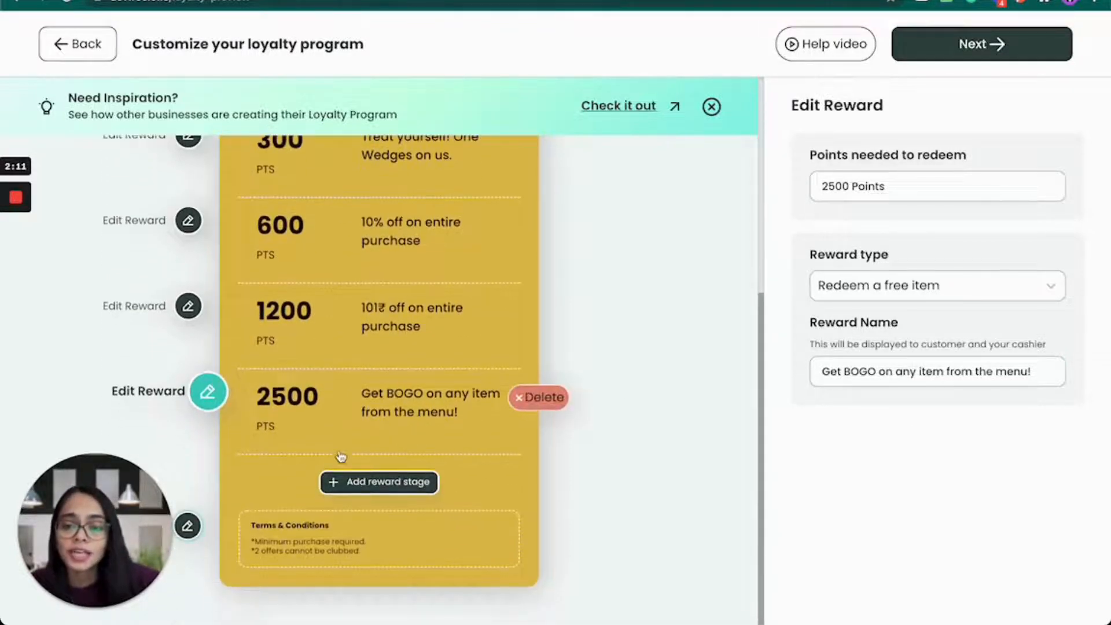
{"action": "left_click", "coordinate": [206, 525]}
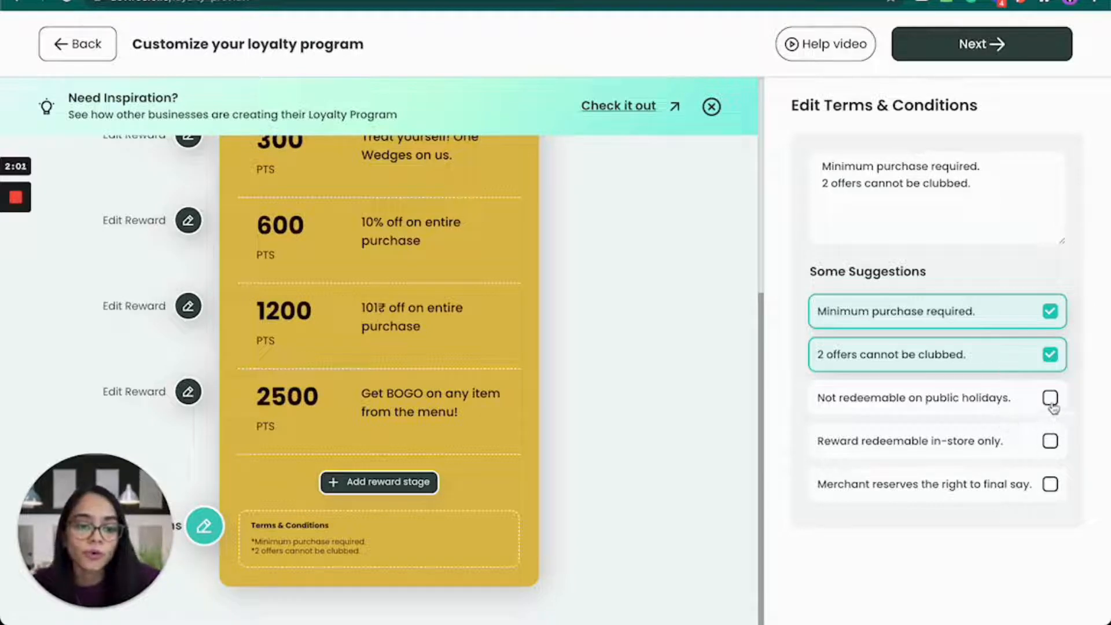
Step: Tick 'Not redeemable on public holidays.' in the terms and continue to the next step
{"action": "left_click", "coordinate": [1050, 397]}
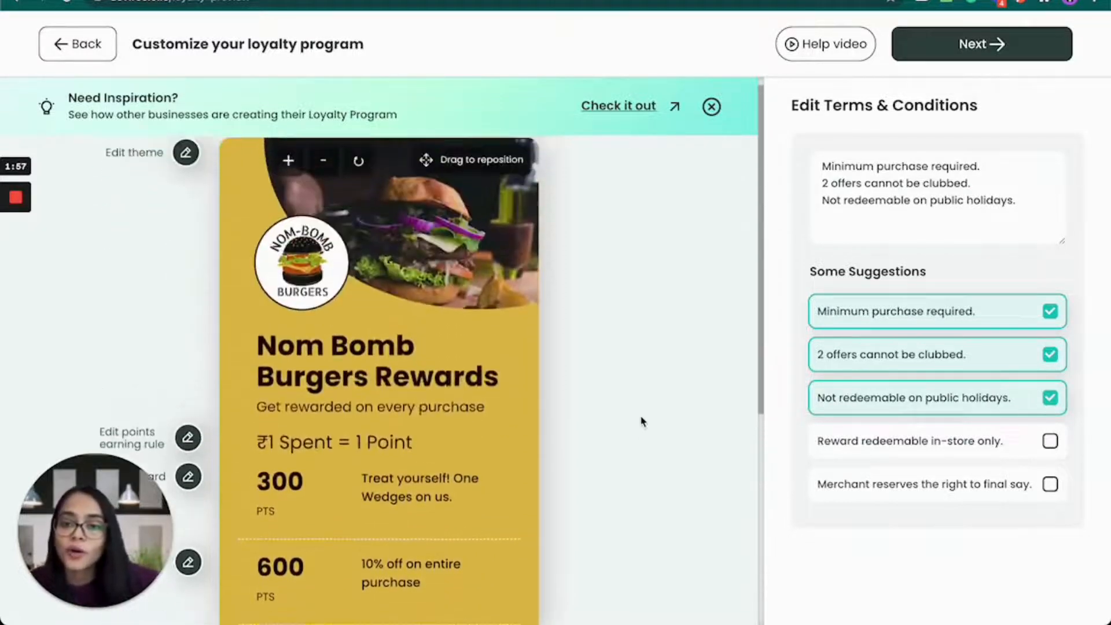
{"action": "left_click", "coordinate": [980, 43]}
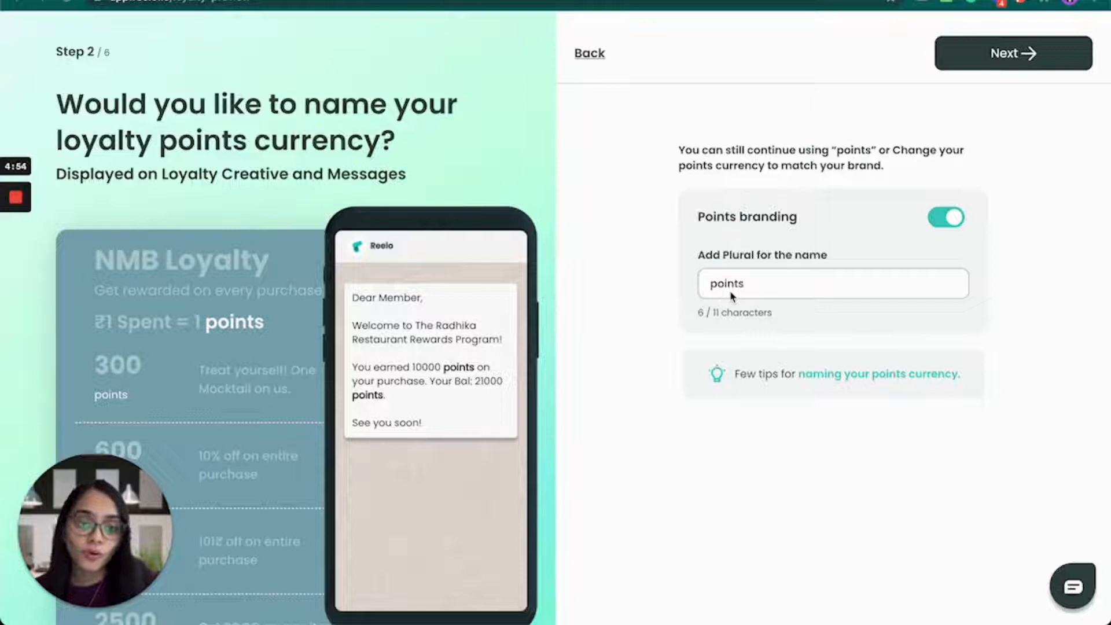
Step: Replace the currency name with 'Points' and continue to the profile bonus step
{"action": "double_click", "coordinate": [726, 284]}
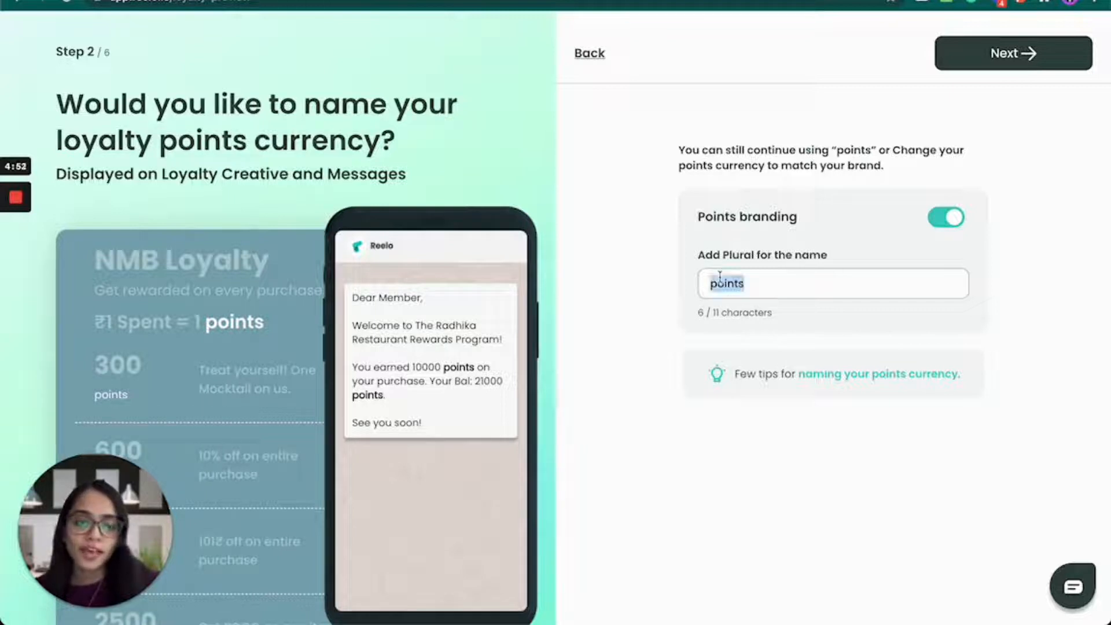
{"action": "type", "text": "Chilli"}
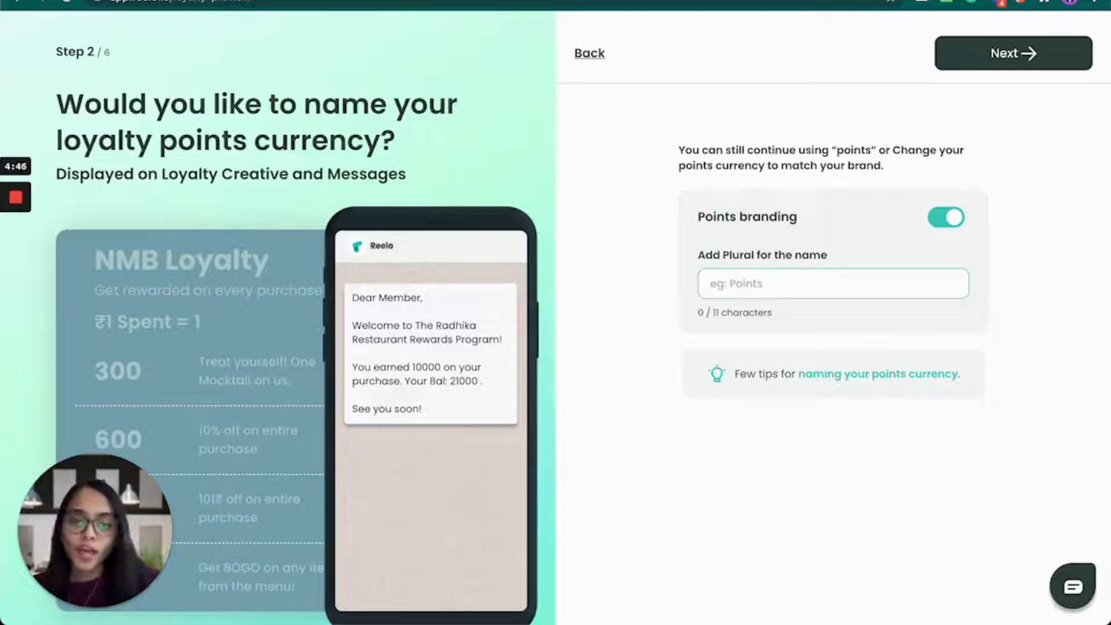
{"action": "type", "text": "Points"}
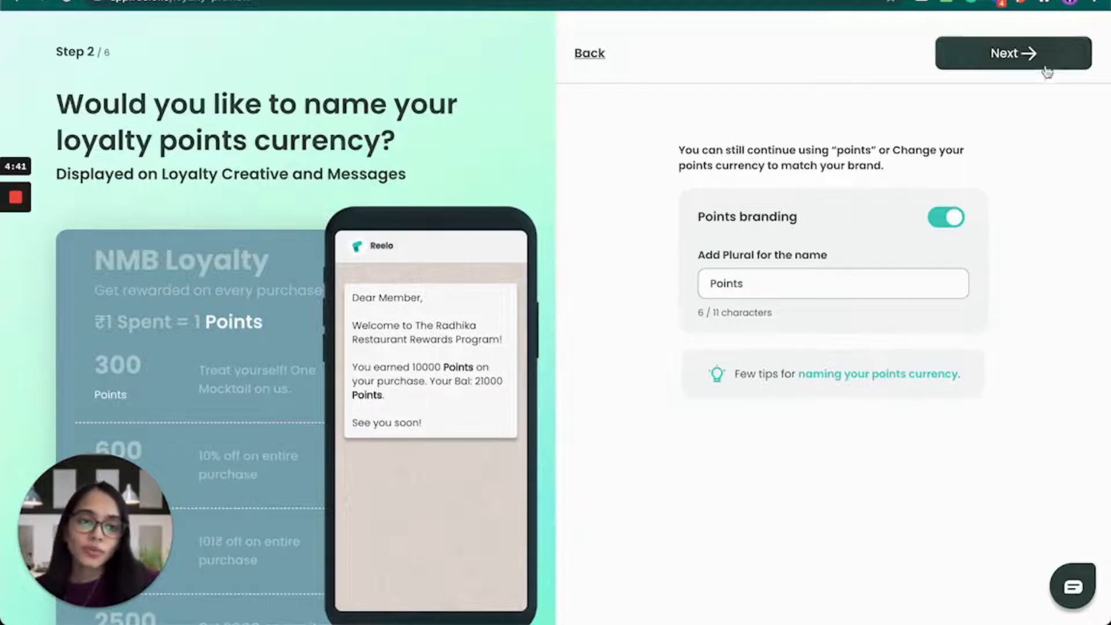
{"action": "left_click", "coordinate": [1013, 53]}
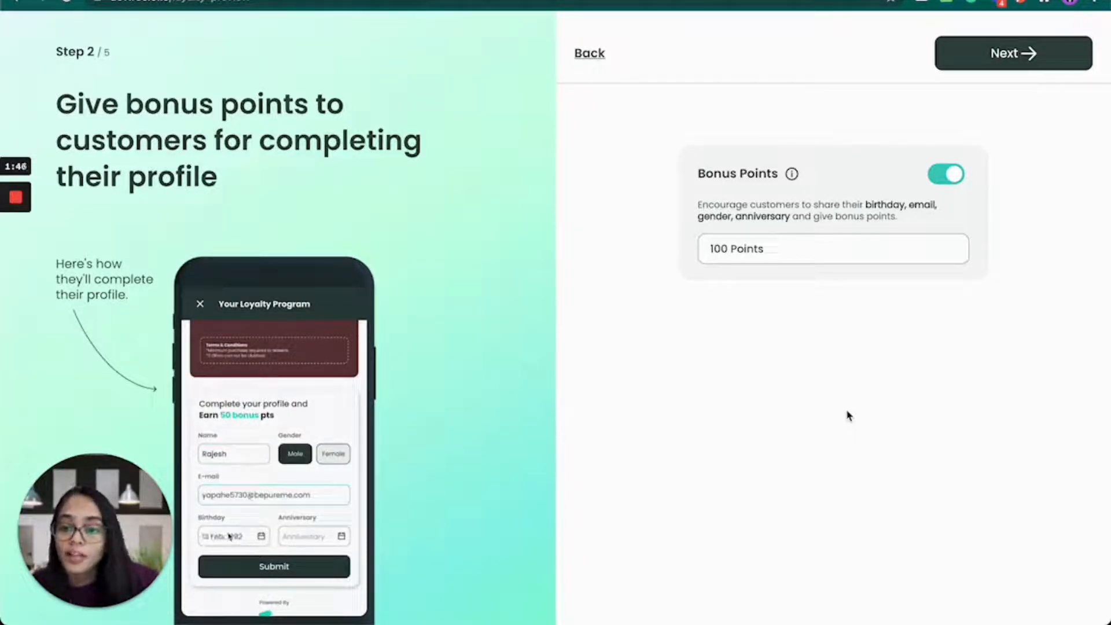
Step: Keep the 100-point profile-completion bonus enabled and continue to reminders and expiry
{"action": "left_click", "coordinate": [273, 566]}
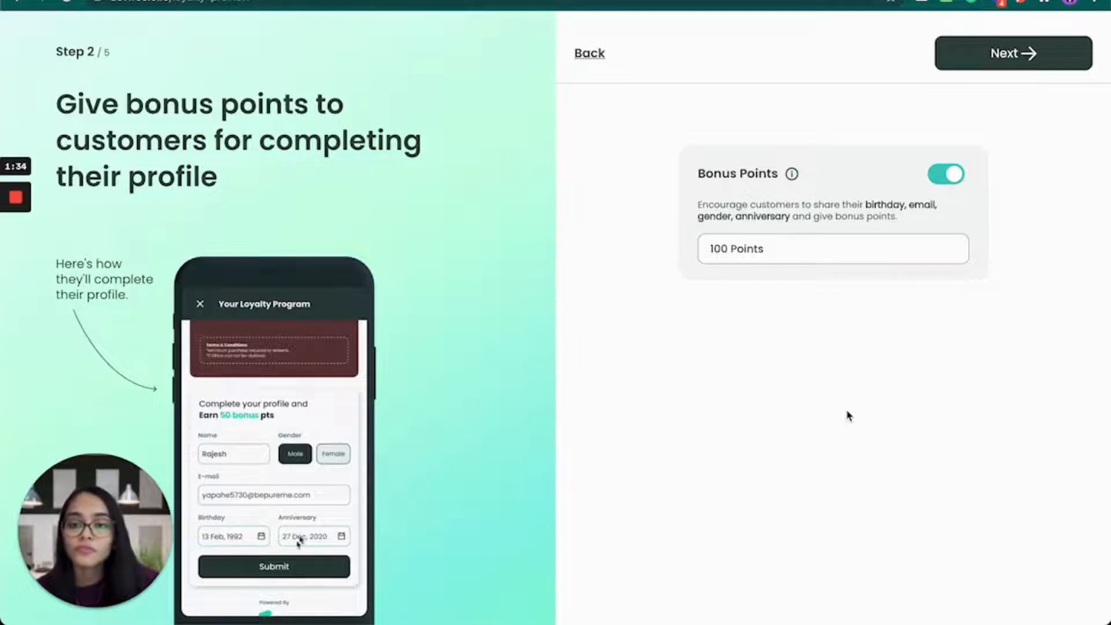
{"action": "left_click", "coordinate": [273, 566]}
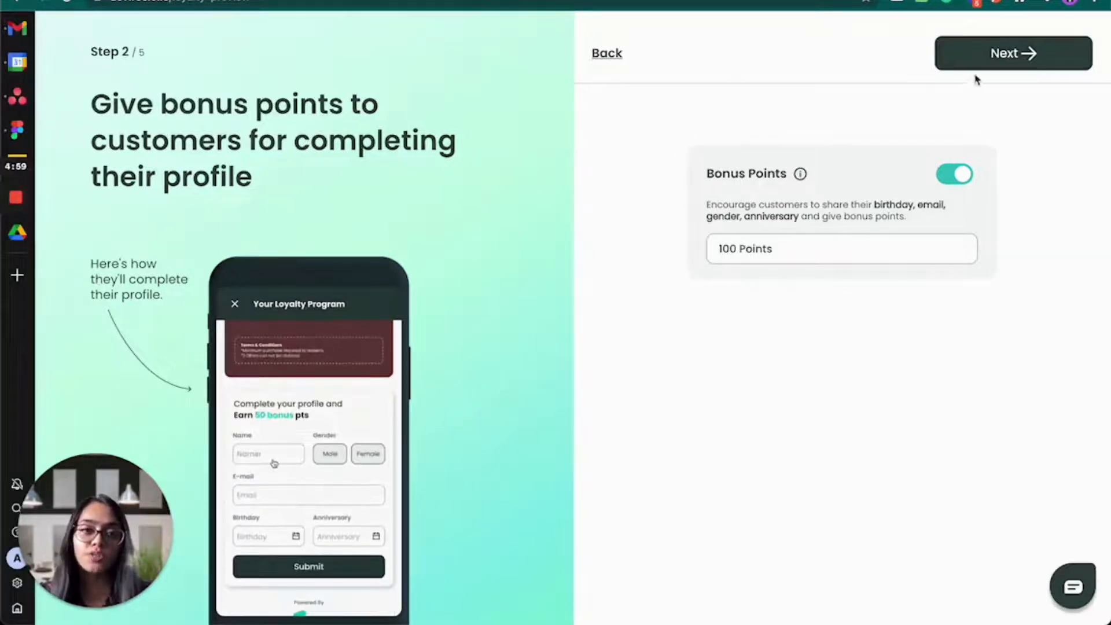
{"action": "left_click", "coordinate": [1013, 52]}
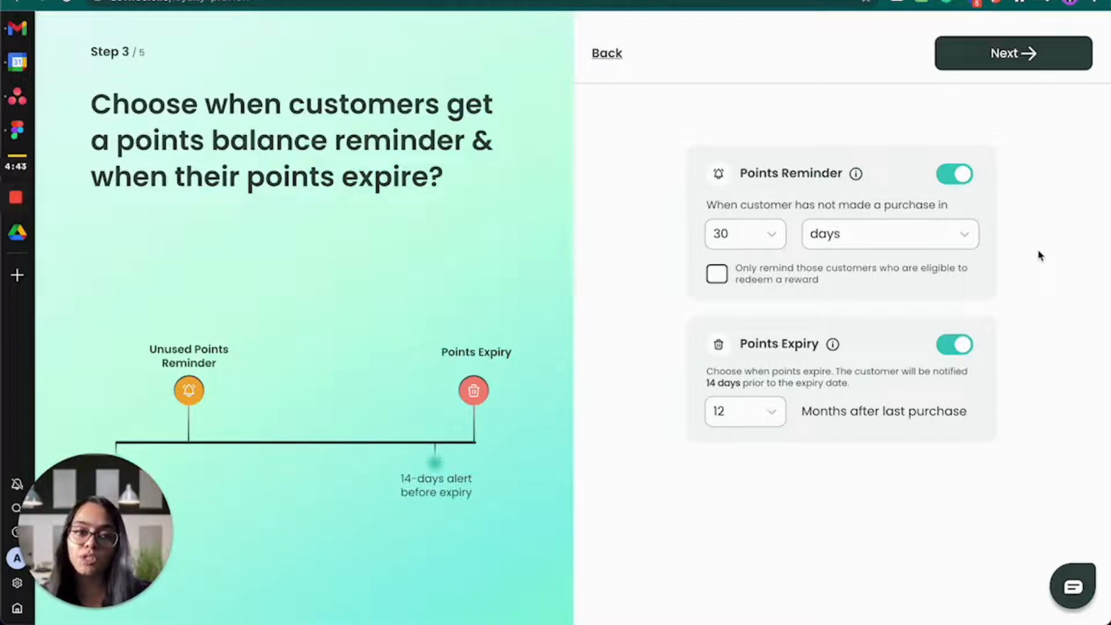
Step: Keep the unused points reminder measured in Days at 30 days without purchase
{"action": "left_click", "coordinate": [889, 234]}
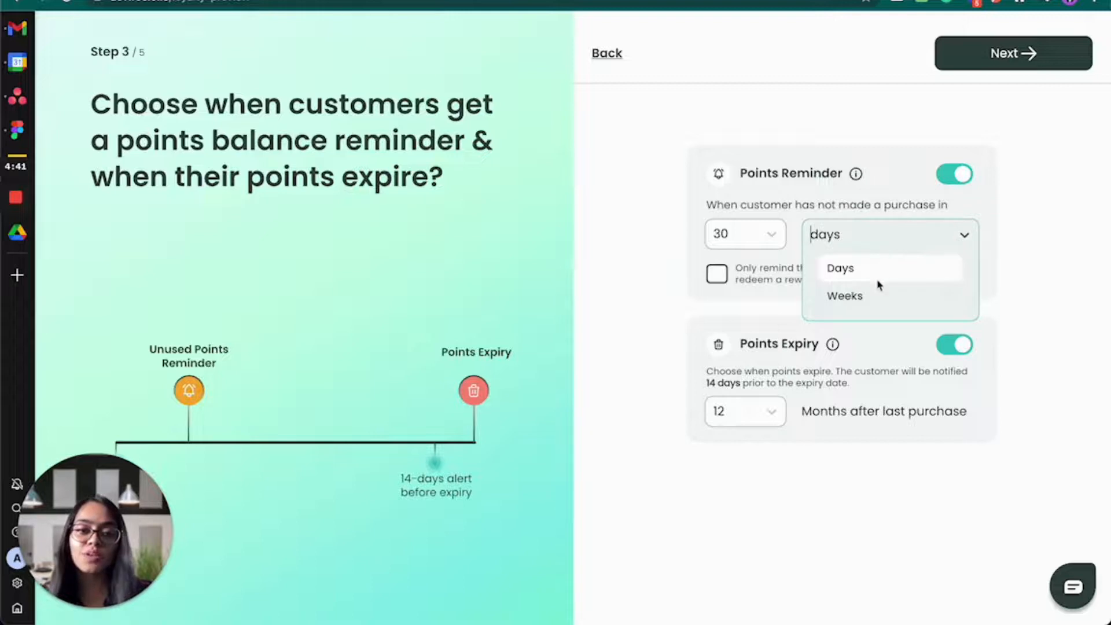
{"action": "mouse_move", "coordinate": [885, 246]}
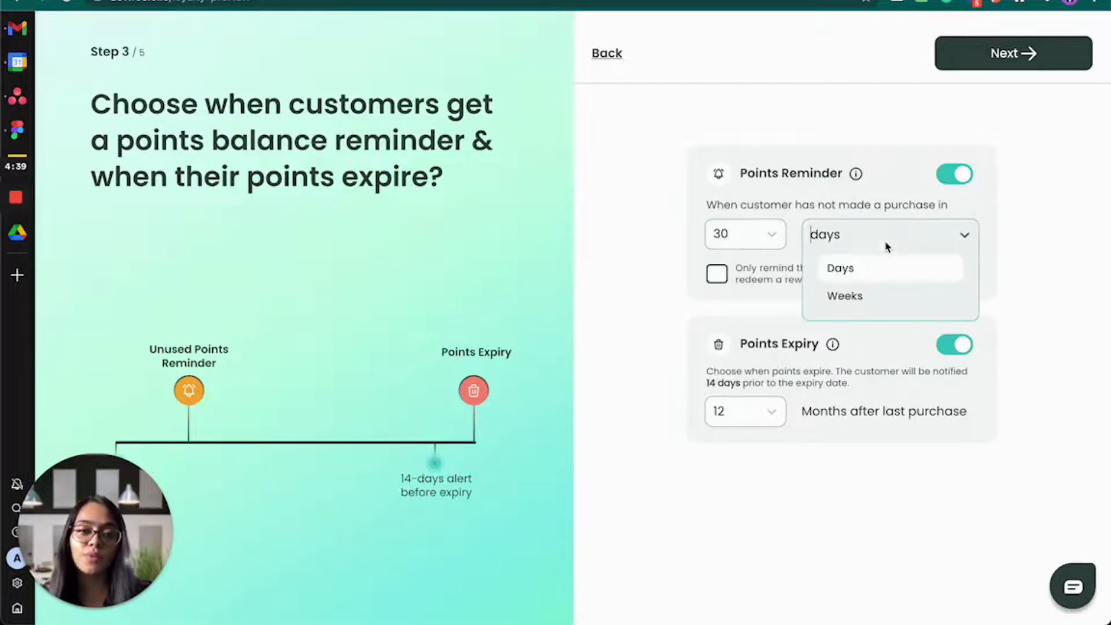
{"action": "left_click", "coordinate": [840, 267]}
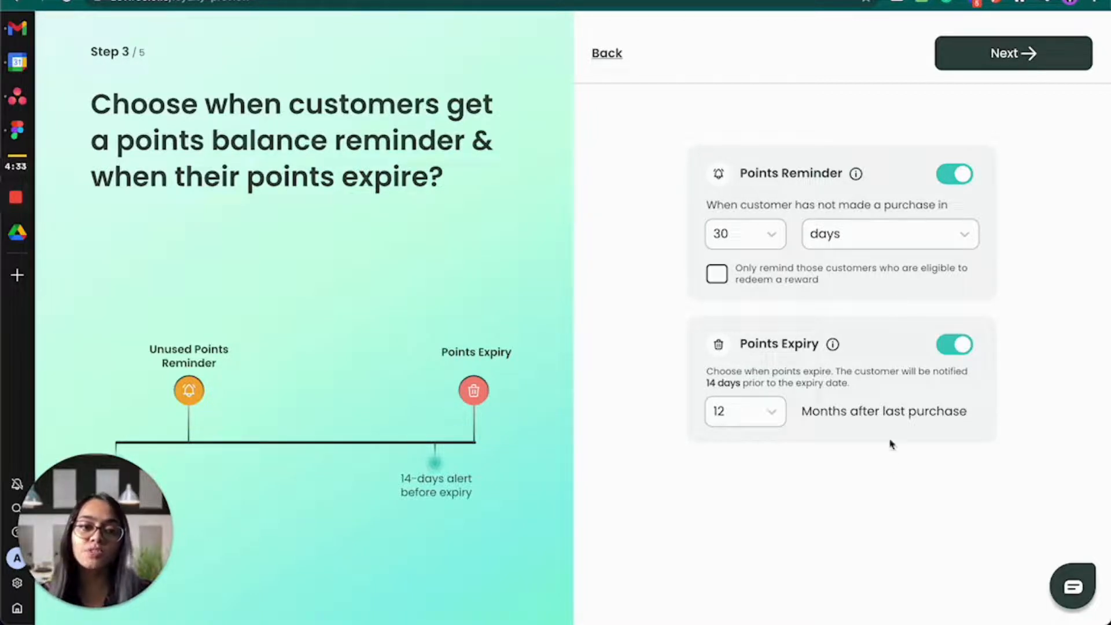
{"action": "mouse_move", "coordinate": [845, 466]}
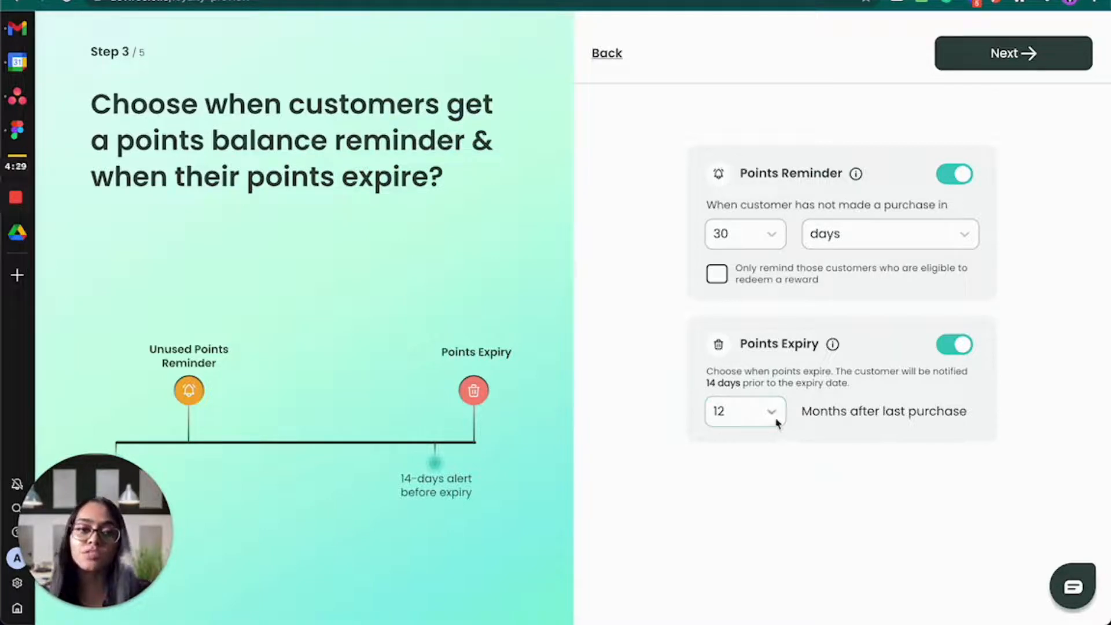
Step: Try 2 and 6 months for points expiry, then switch Points Expiry off entirely
{"action": "left_click", "coordinate": [744, 411]}
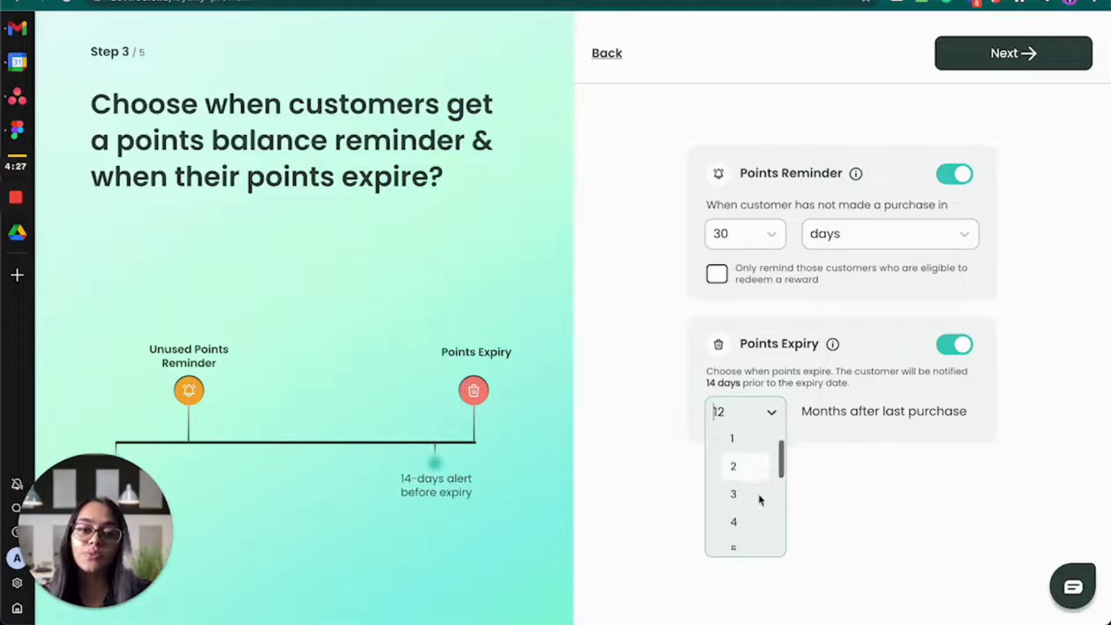
{"action": "left_click", "coordinate": [734, 466]}
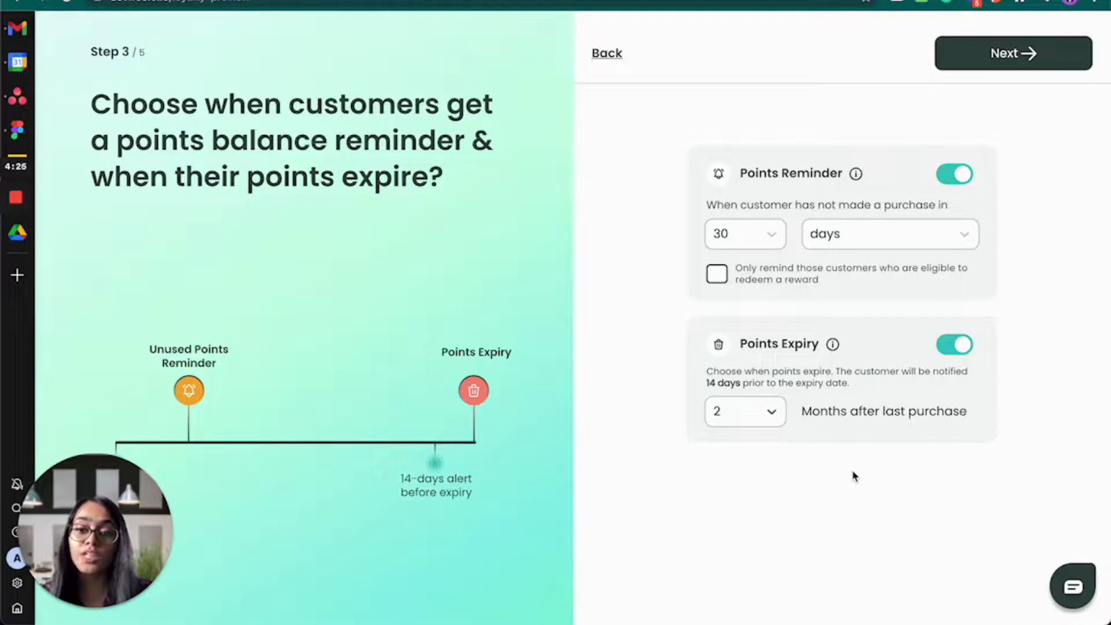
{"action": "left_click", "coordinate": [744, 411]}
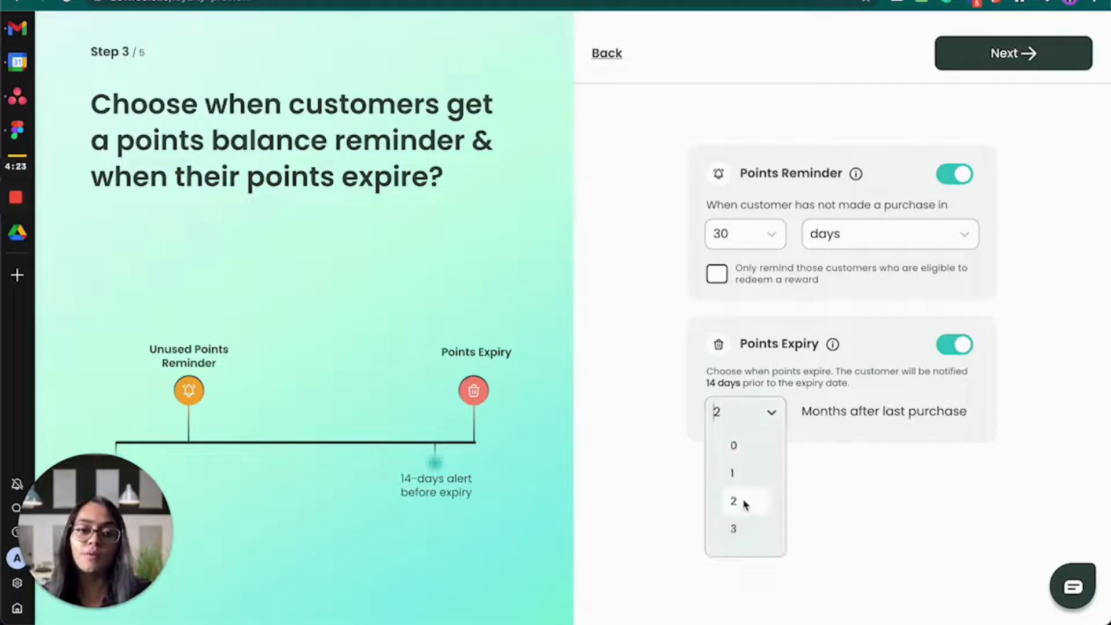
{"action": "scroll", "scroll_direction": "down", "scroll_amount": 3}
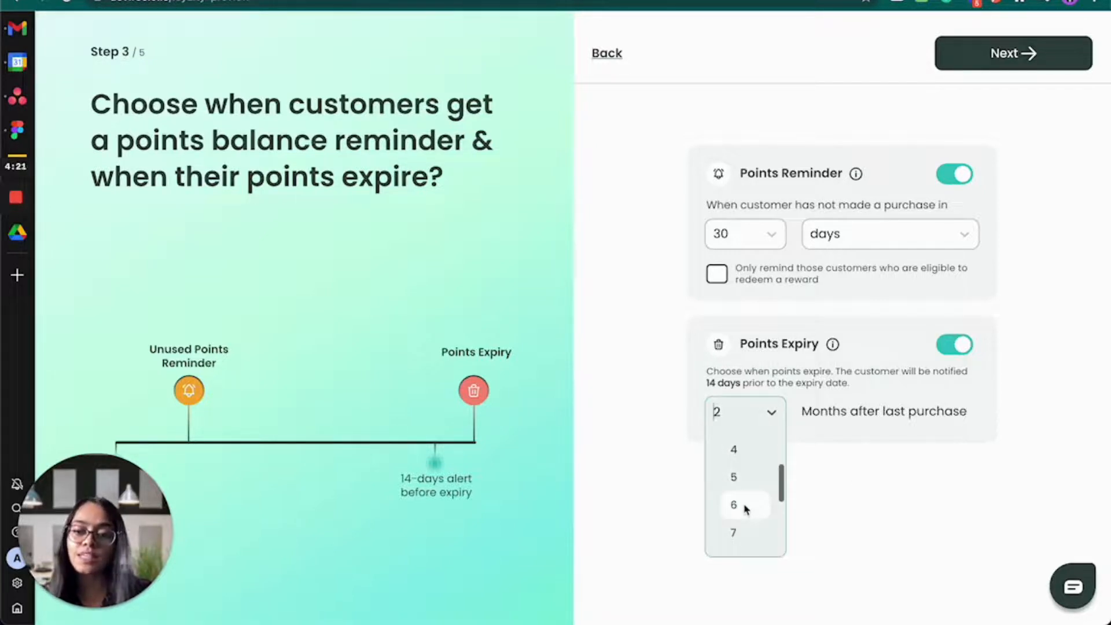
{"action": "left_click", "coordinate": [733, 505]}
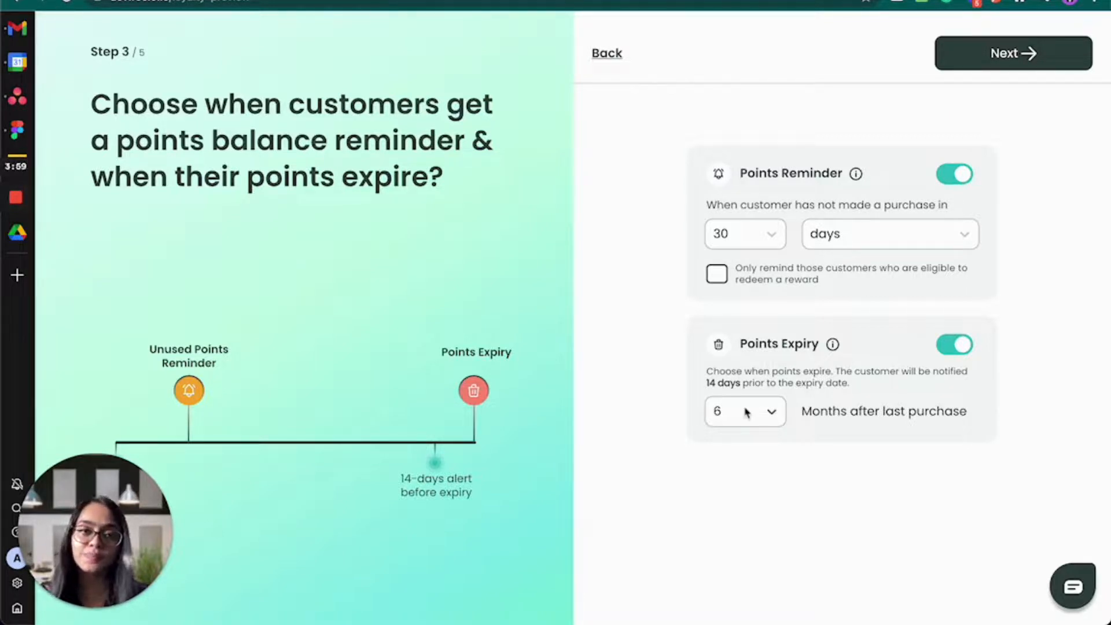
{"action": "left_click", "coordinate": [955, 344]}
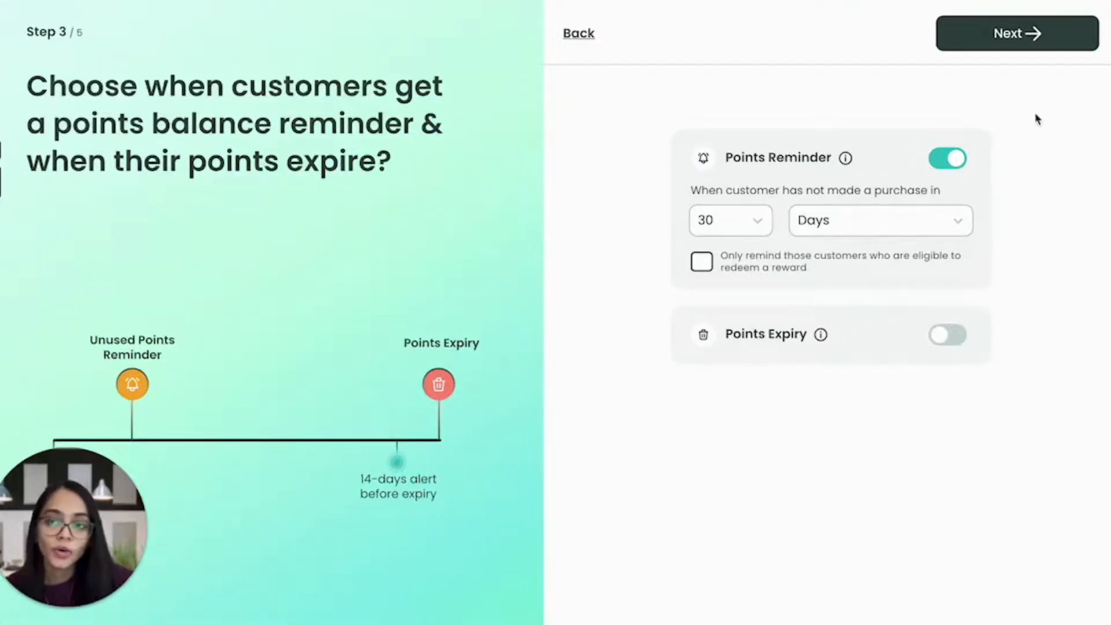
{"action": "mouse_move", "coordinate": [1017, 33]}
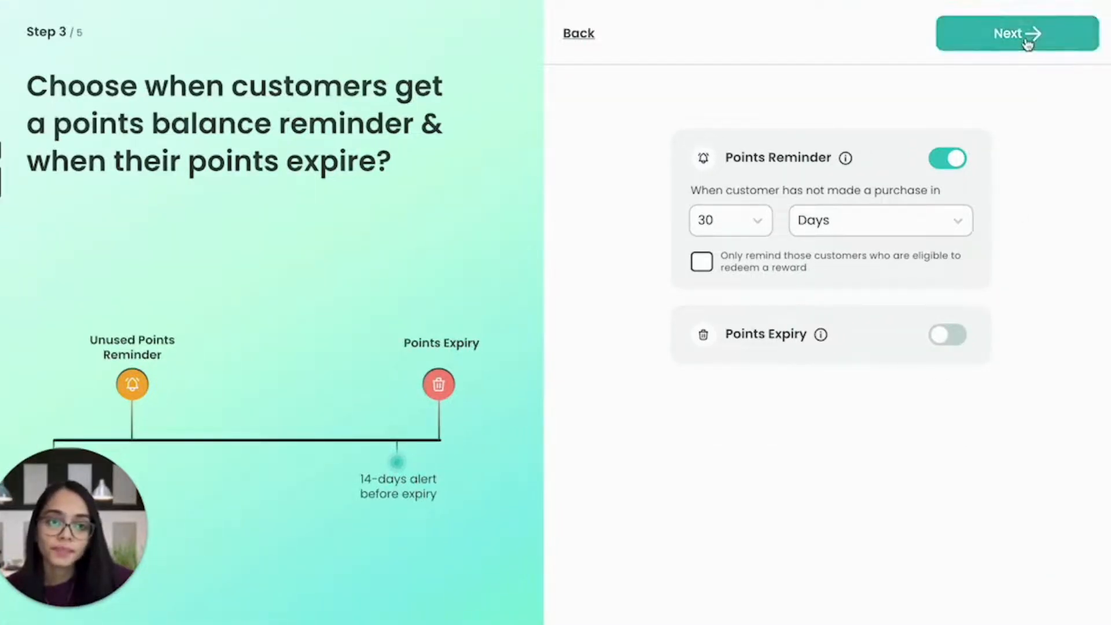
Step: Move to step 4 and keep WhatsApp and Email as channels, leaving SMS unchecked
{"action": "left_click", "coordinate": [1018, 34]}
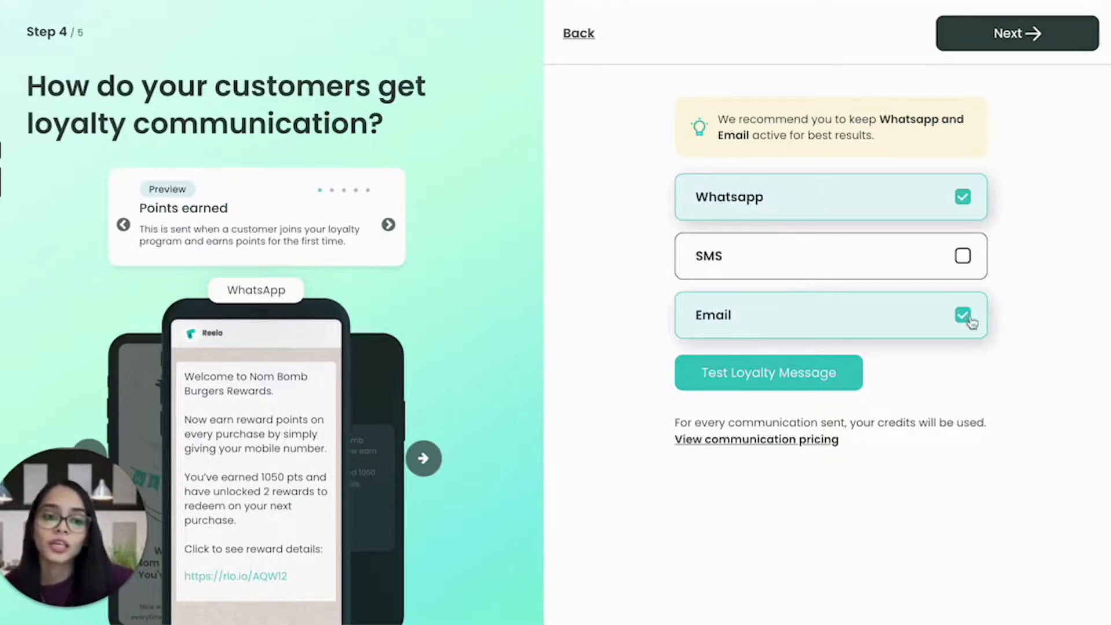
{"action": "left_click", "coordinate": [962, 314]}
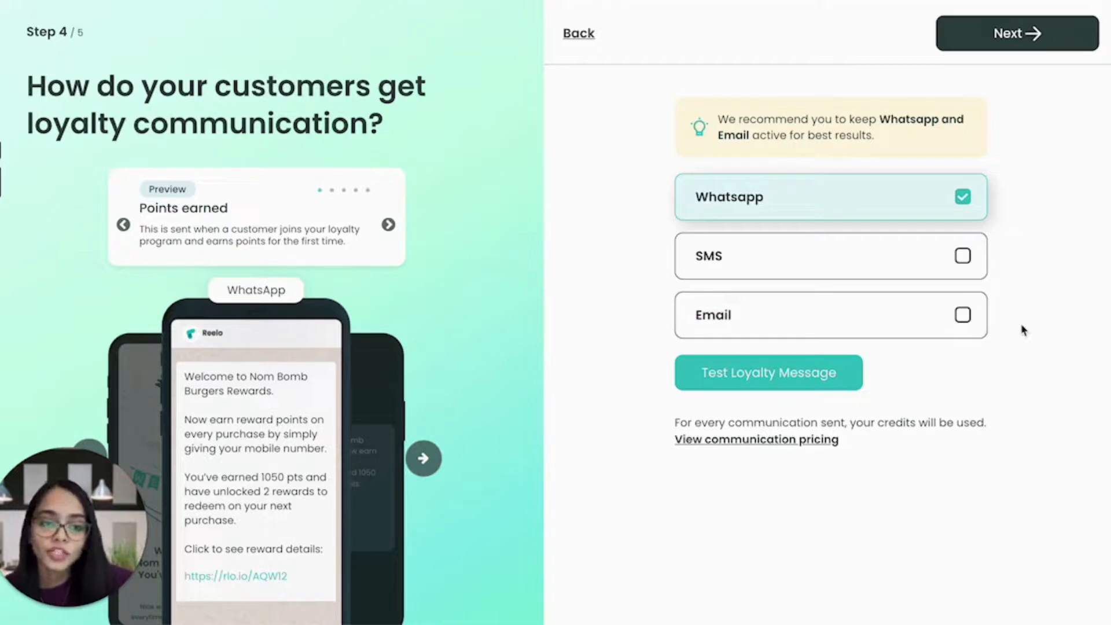
{"action": "left_click", "coordinate": [962, 315]}
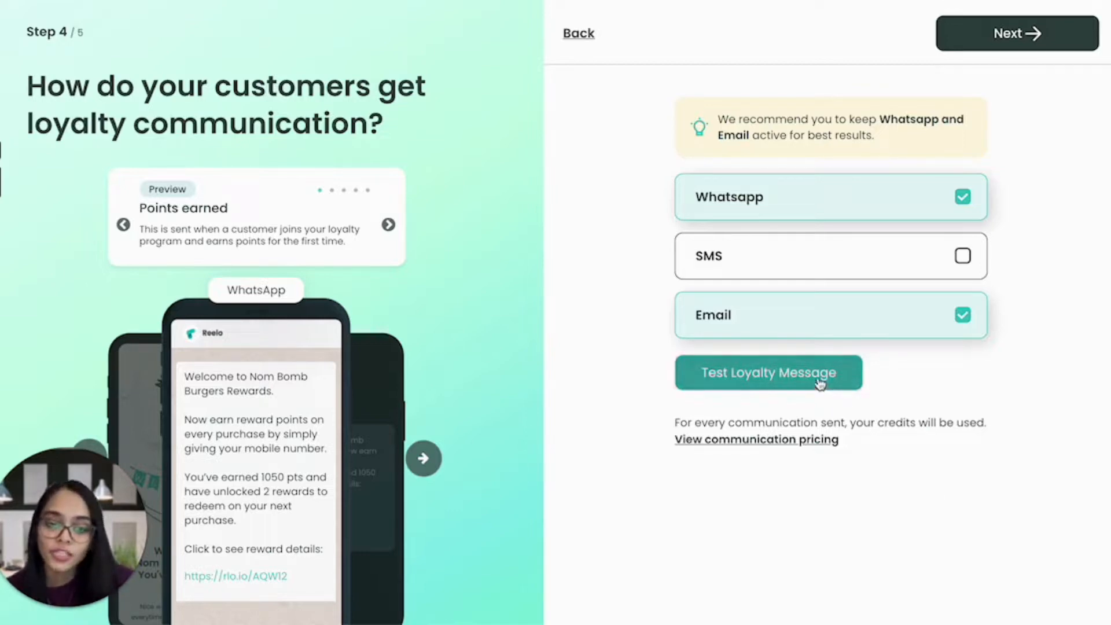
Step: Dismiss the test loyalty message form and continue to step 5 without testing
{"action": "left_click", "coordinate": [768, 373]}
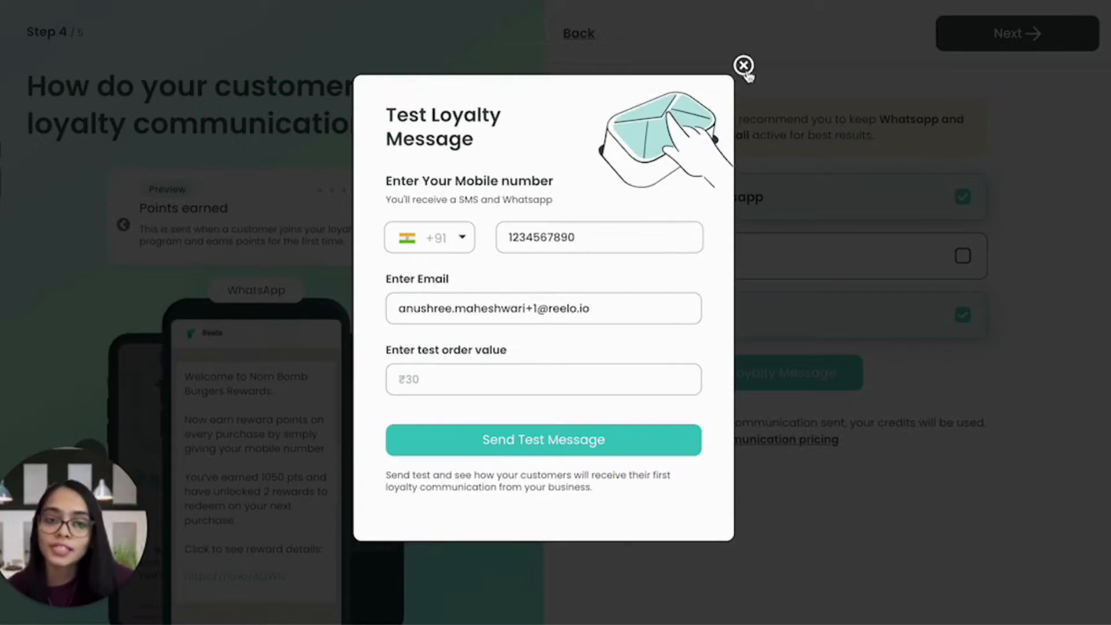
{"action": "left_click", "coordinate": [743, 65]}
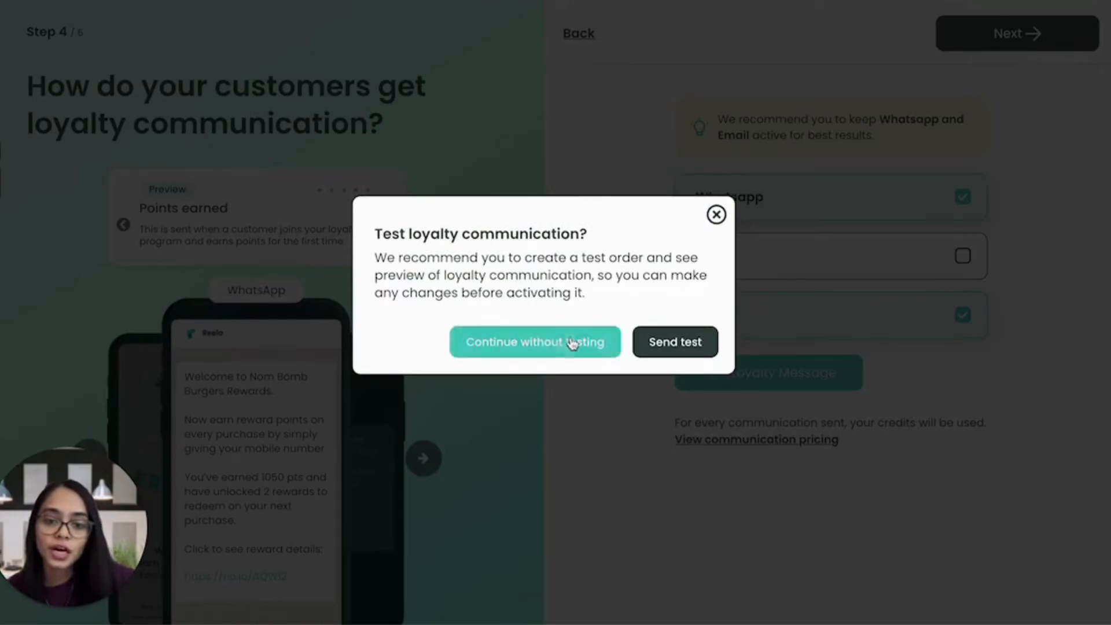
{"action": "left_click", "coordinate": [535, 342]}
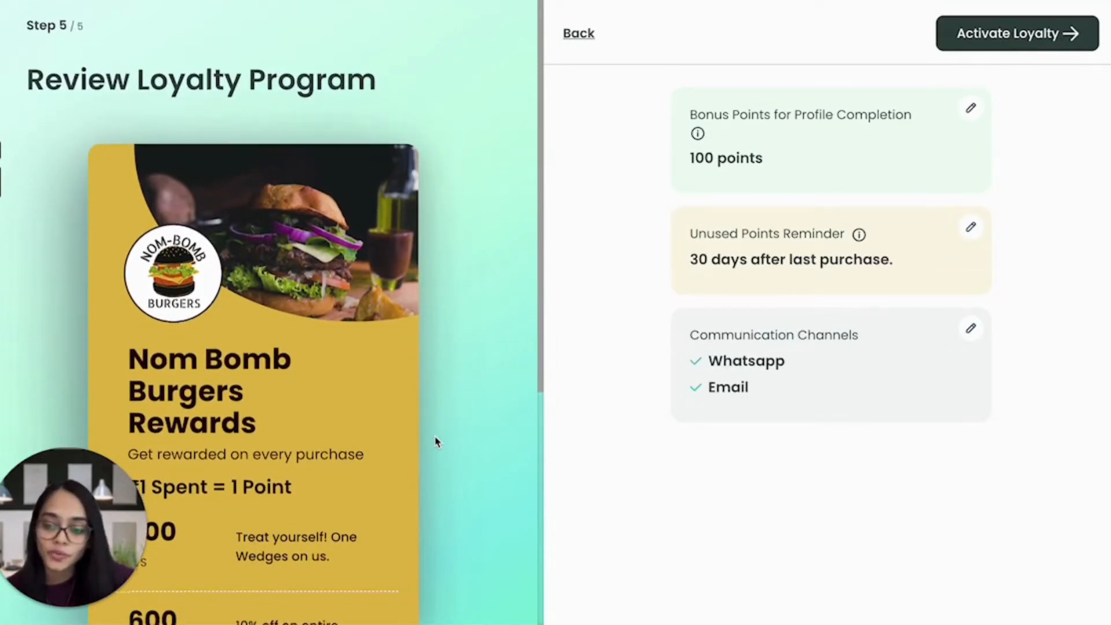
{"action": "scroll", "scroll_direction": "down", "scroll_amount": 3}
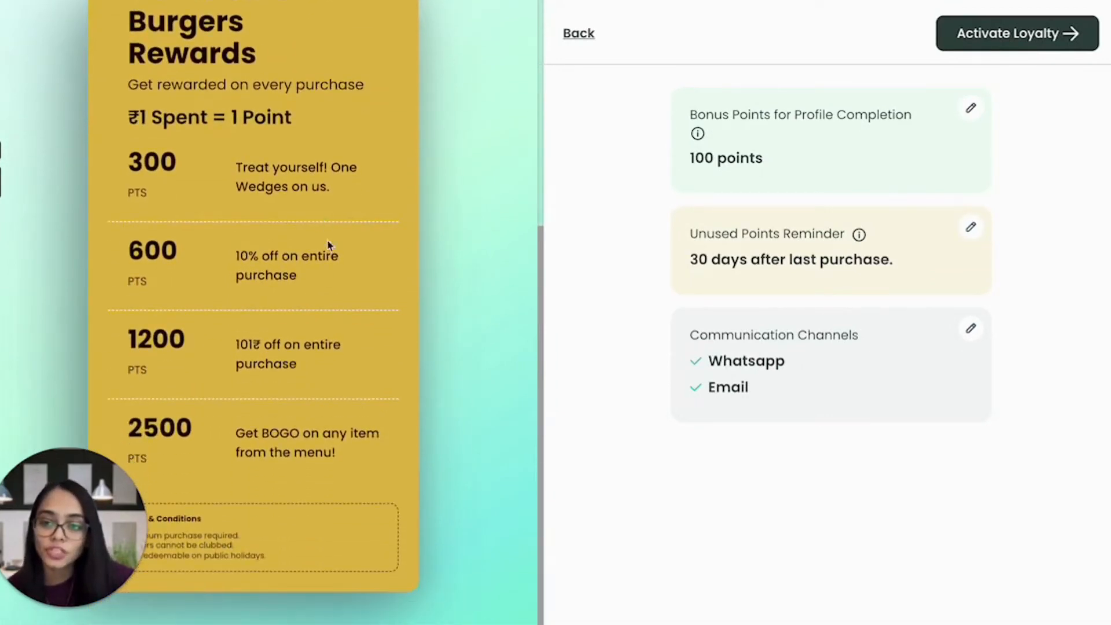
{"action": "mouse_move", "coordinate": [437, 423]}
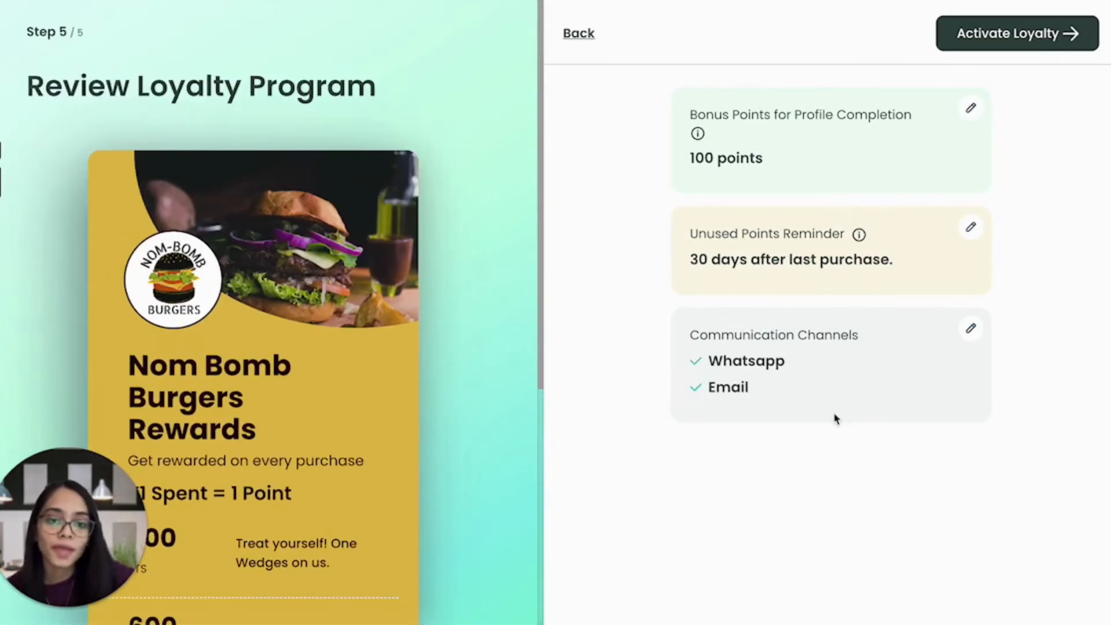
{"action": "mouse_move", "coordinate": [890, 320]}
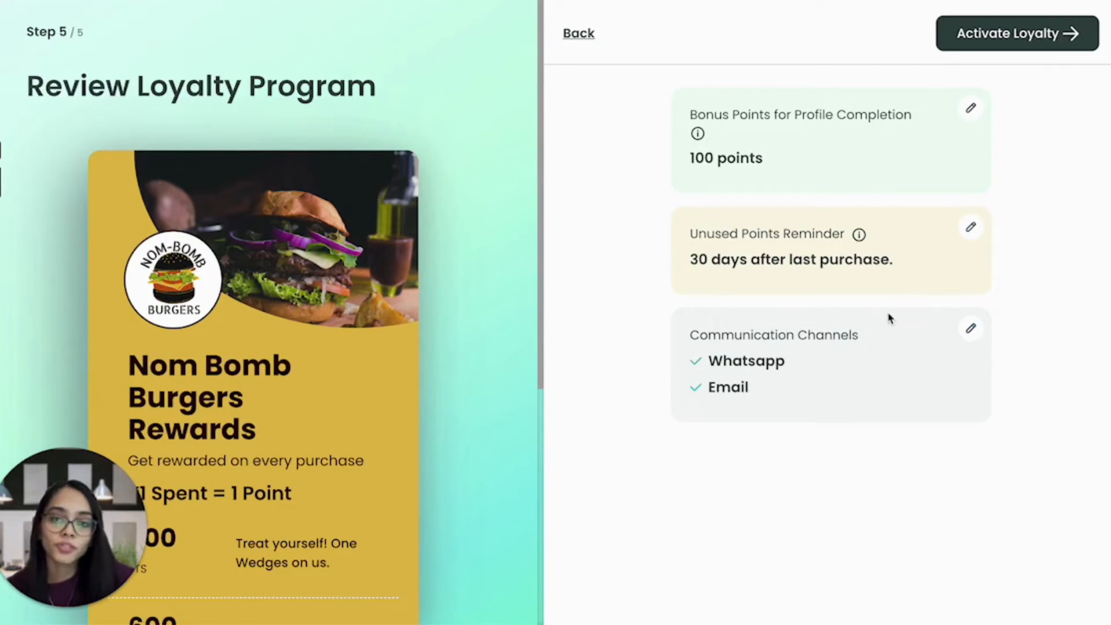